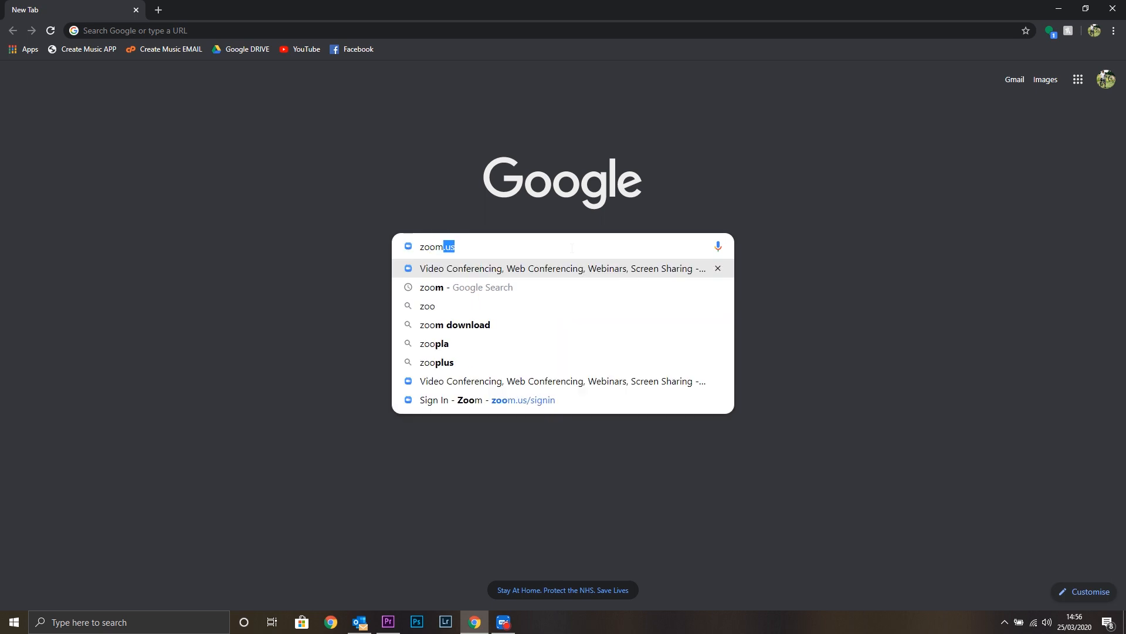
Step: Search Google for zoom, then go to zoom.us in the address bar
{"action": "key", "text": "Return"}
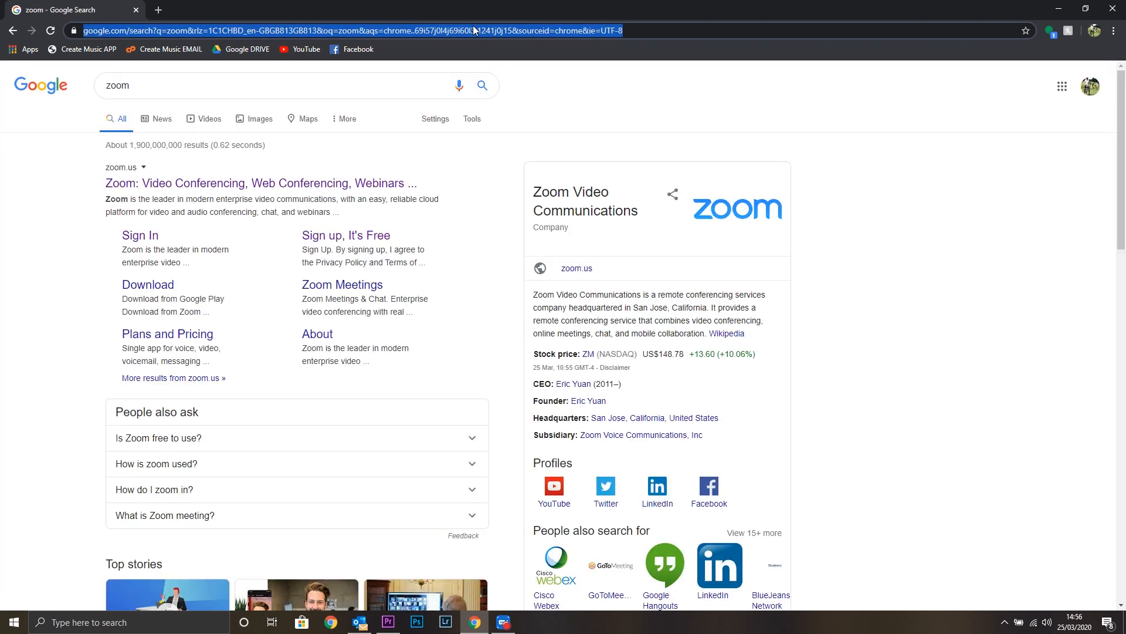
{"action": "type", "text": "zoom.us"}
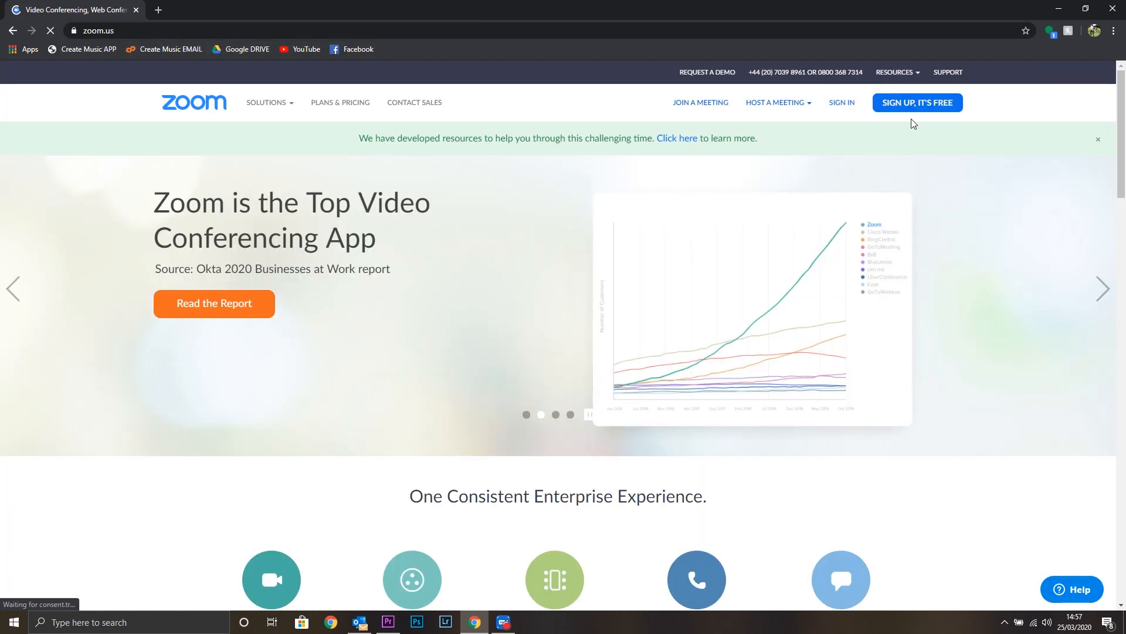
{"action": "left_click", "coordinate": [917, 102]}
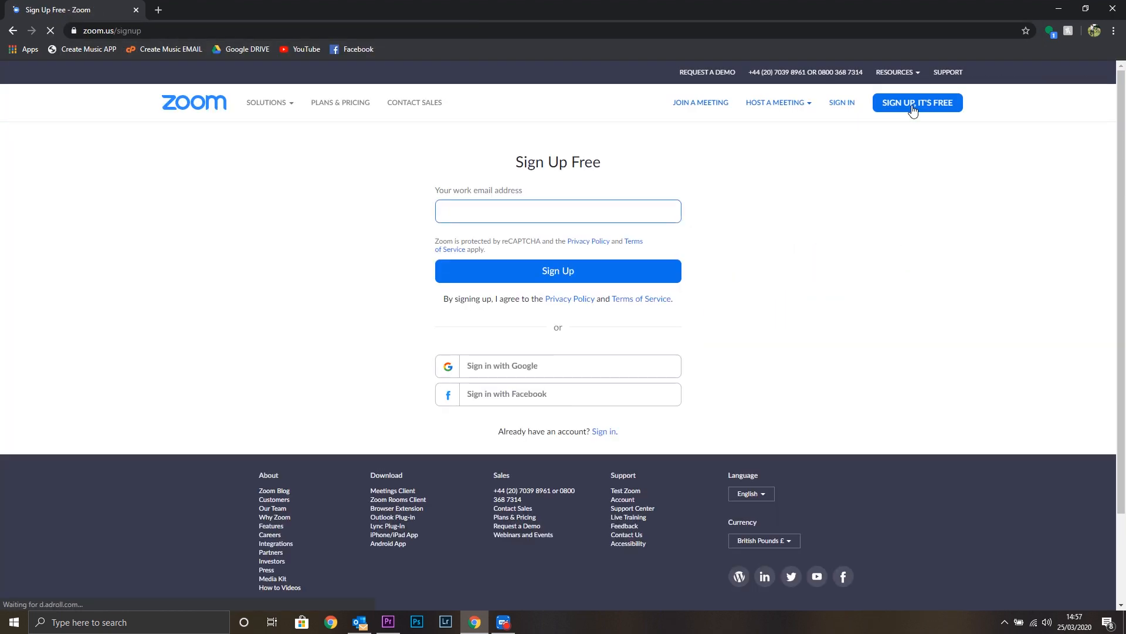
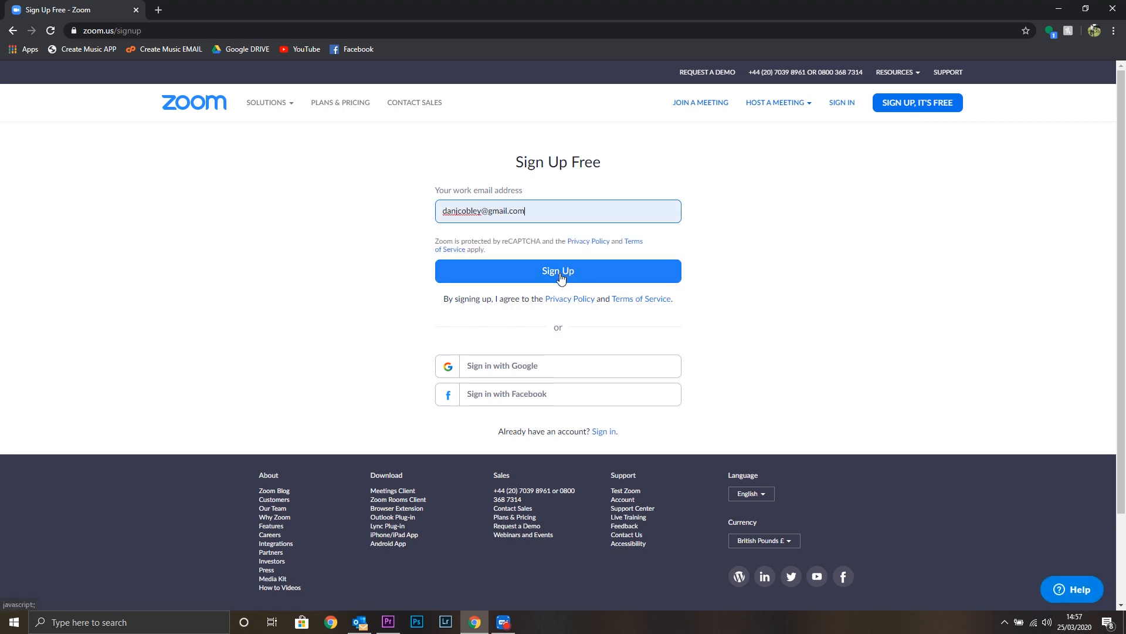
{"action": "left_click", "coordinate": [557, 271]}
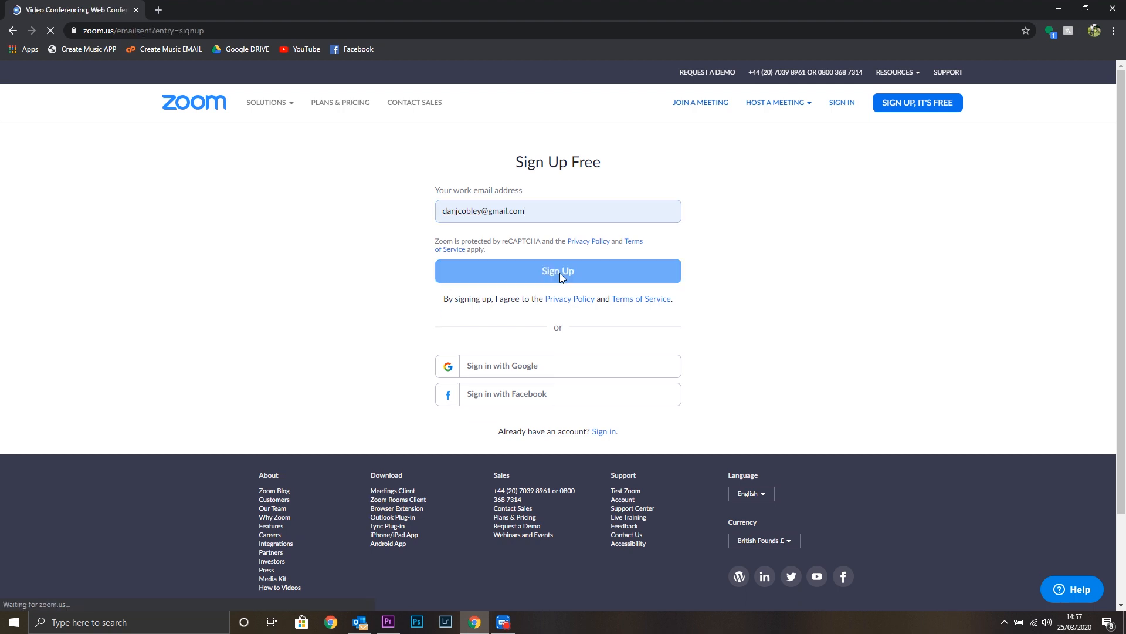
{"action": "left_click", "coordinate": [557, 271]}
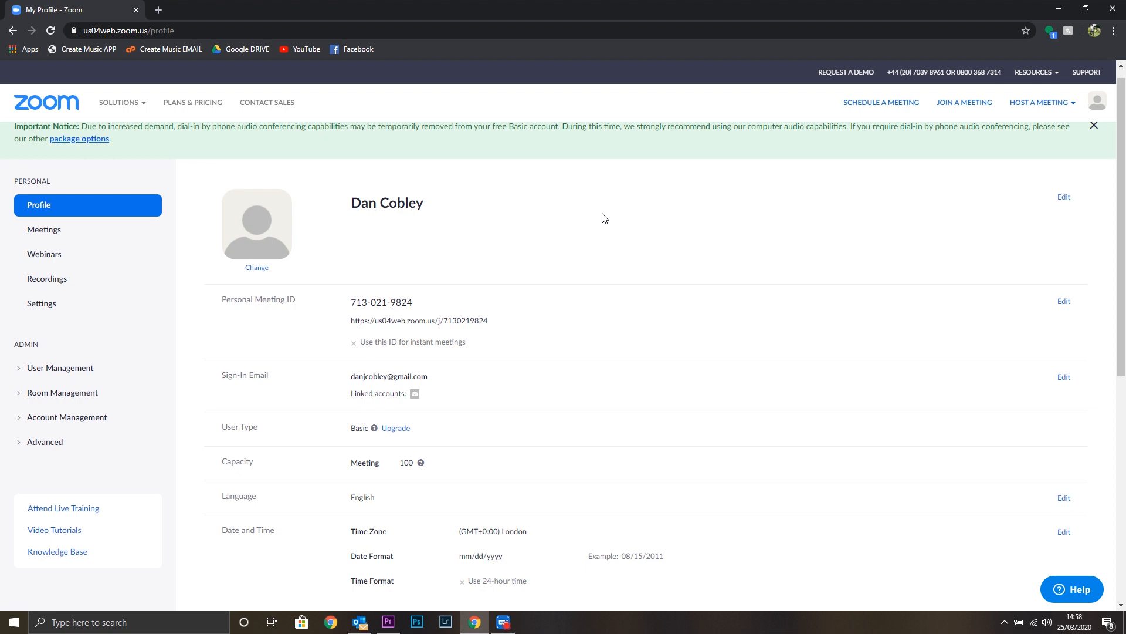
{"action": "mouse_move", "coordinate": [420, 296]}
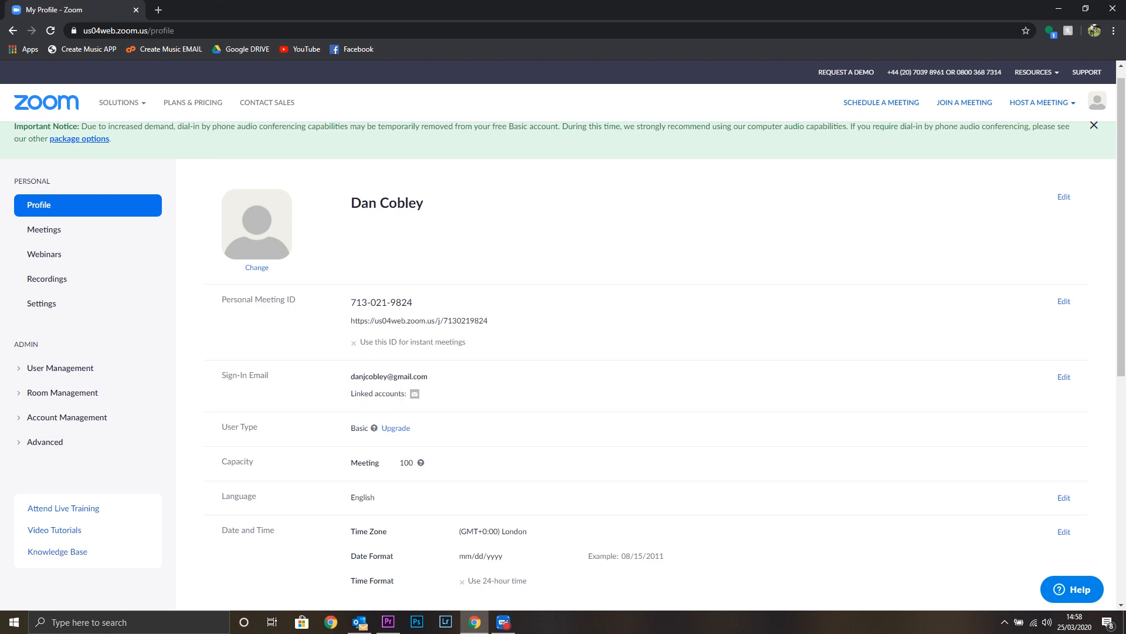
{"action": "mouse_move", "coordinate": [698, 206]}
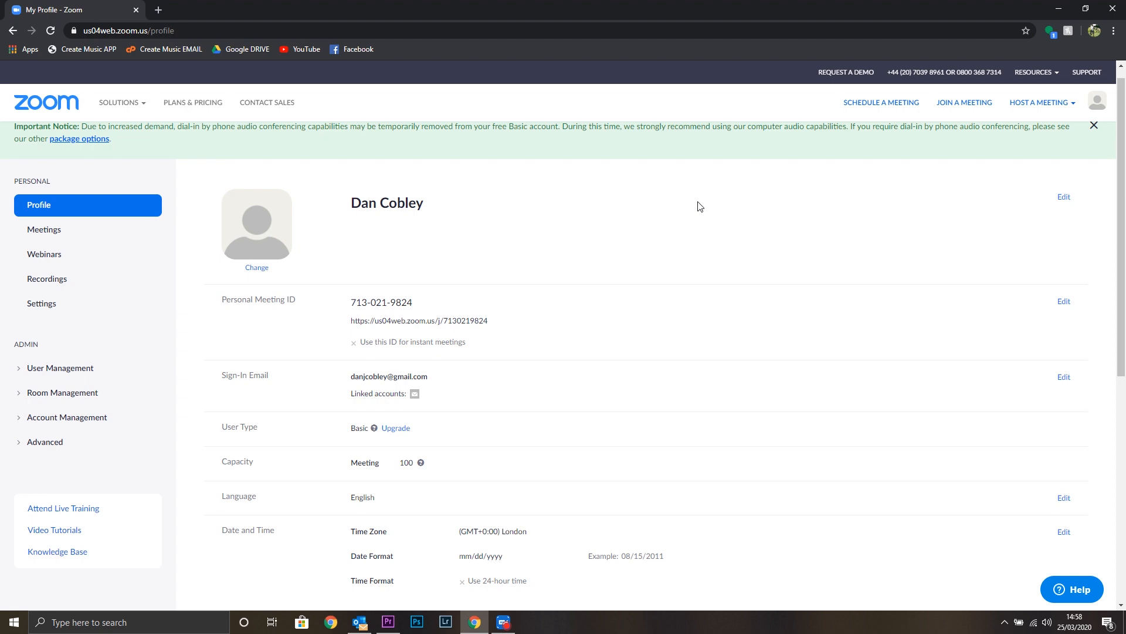
{"action": "scroll", "scroll_direction": "down", "scroll_amount": 3}
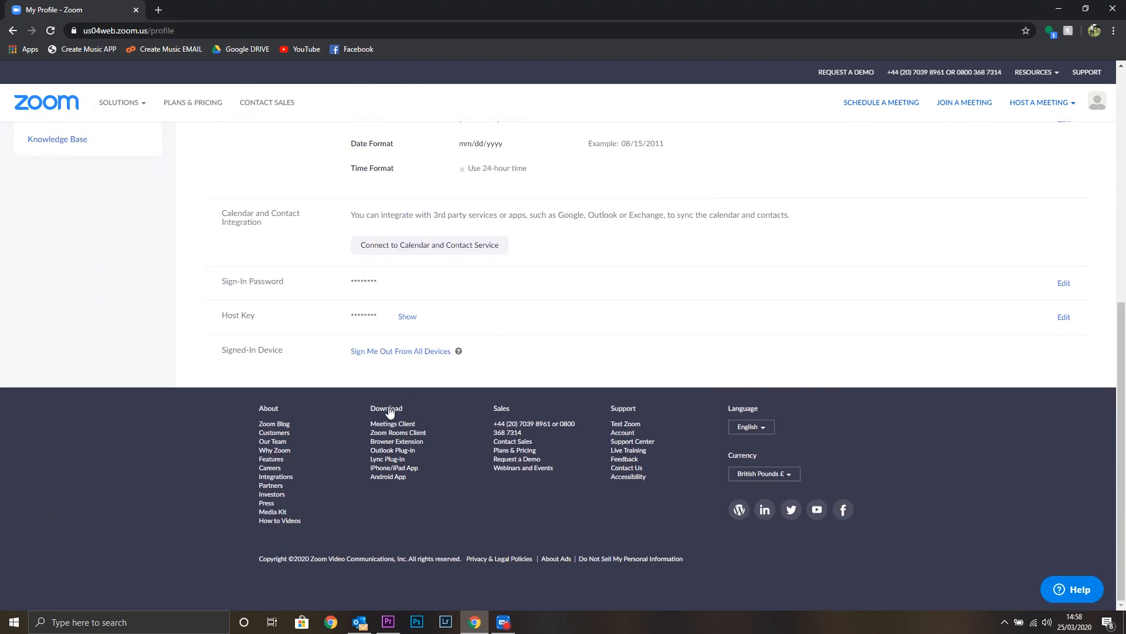
Step: Download ZoomInstaller.exe for the Zoom Client for Meetings from the Download Center
{"action": "left_click", "coordinate": [391, 424]}
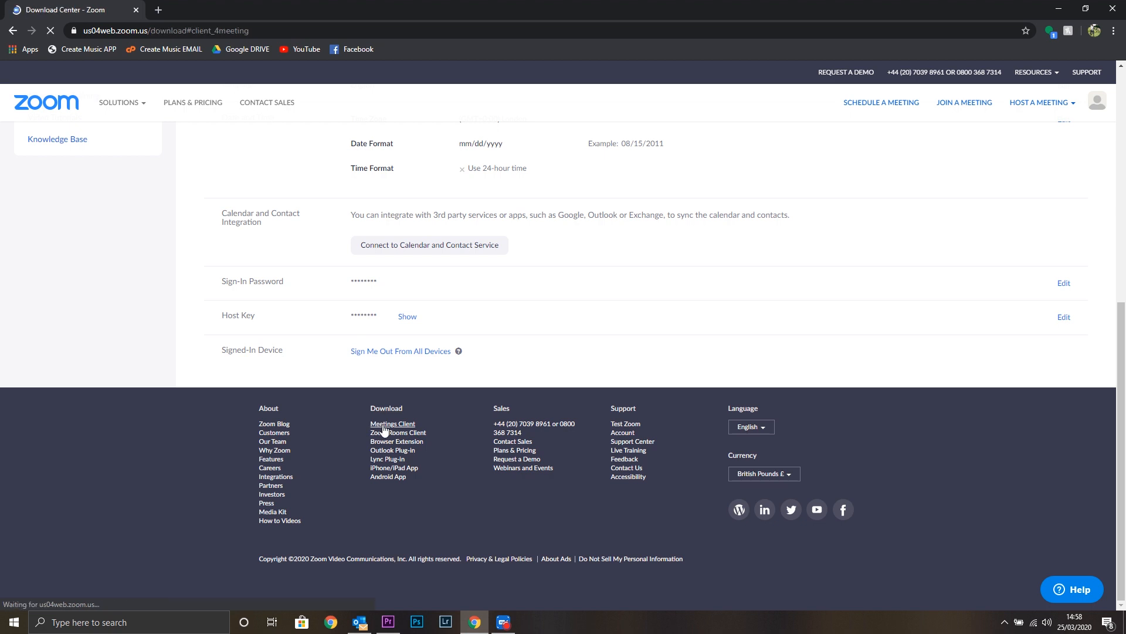
{"action": "left_click", "coordinate": [392, 425]}
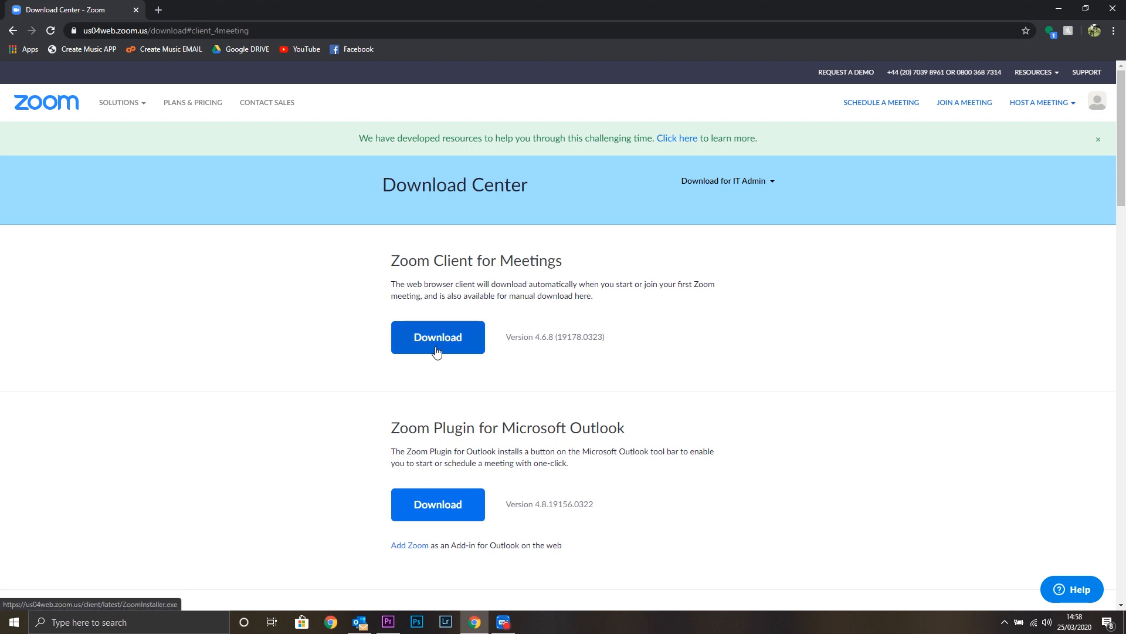
{"action": "left_click", "coordinate": [438, 337]}
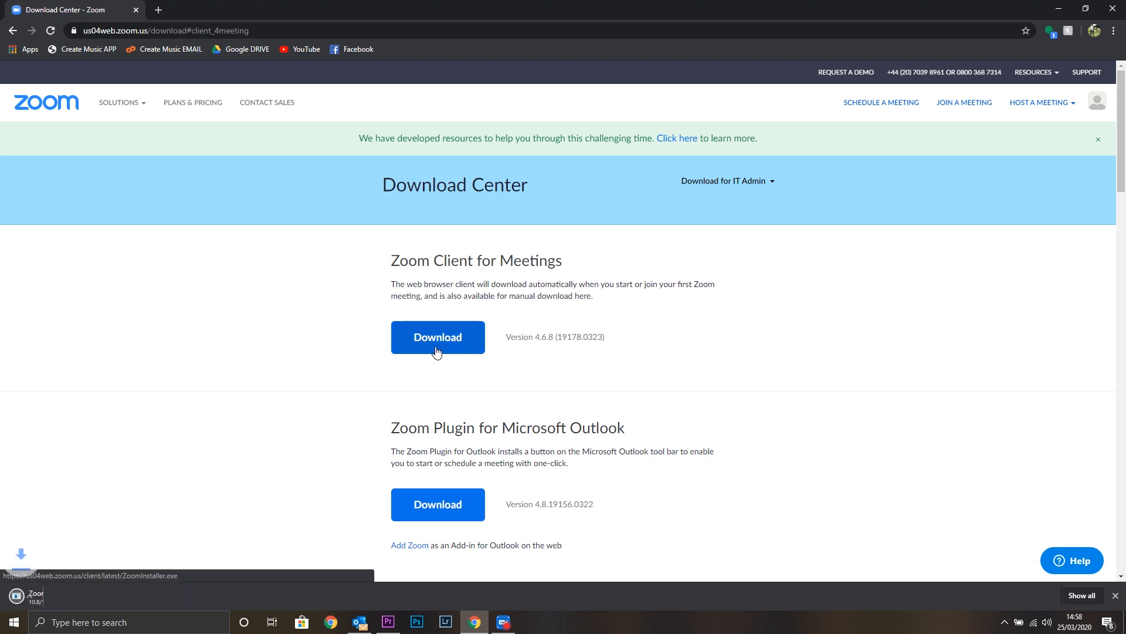
{"action": "left_click", "coordinate": [438, 337]}
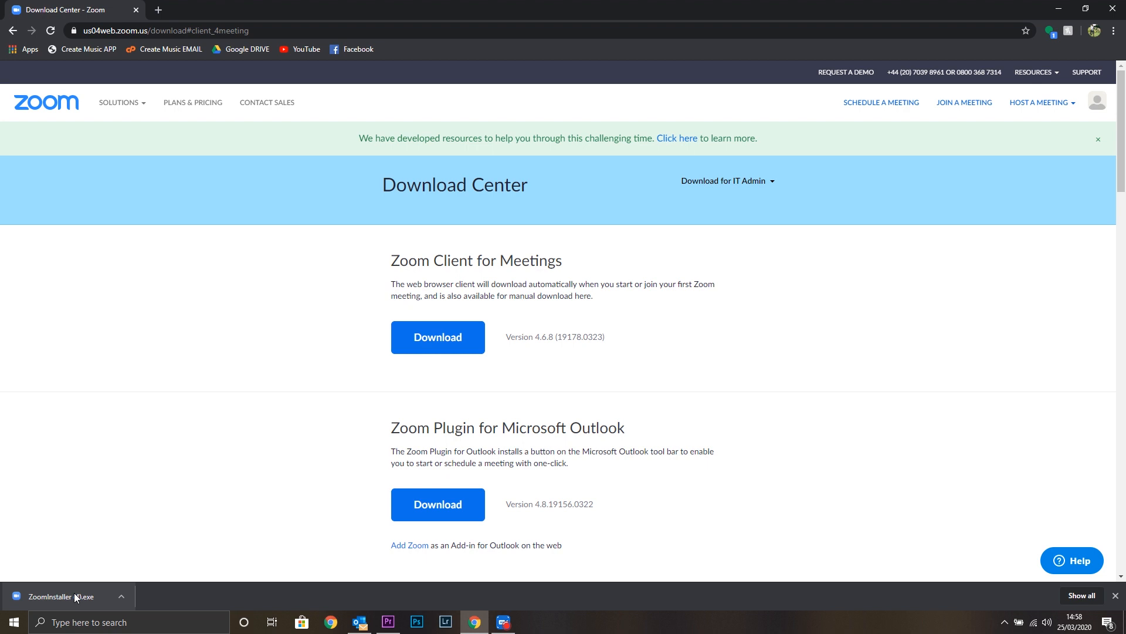
Step: Run the downloaded ZoomInstaller.exe so the Zoom client installs and opens to Home
{"action": "left_click", "coordinate": [65, 596]}
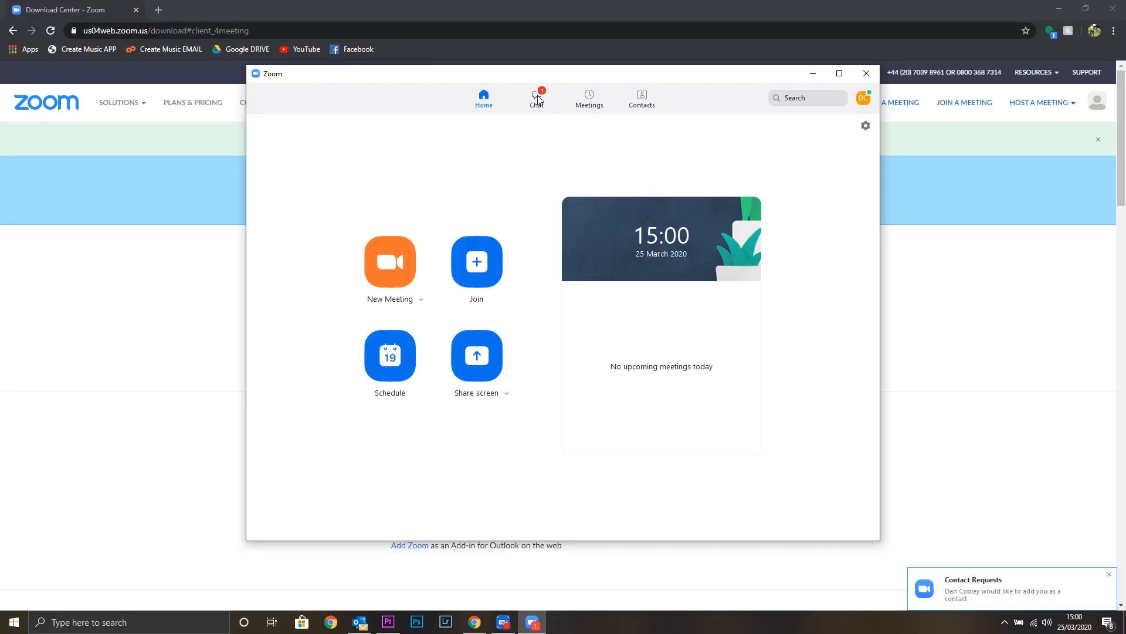
{"action": "left_click", "coordinate": [536, 98]}
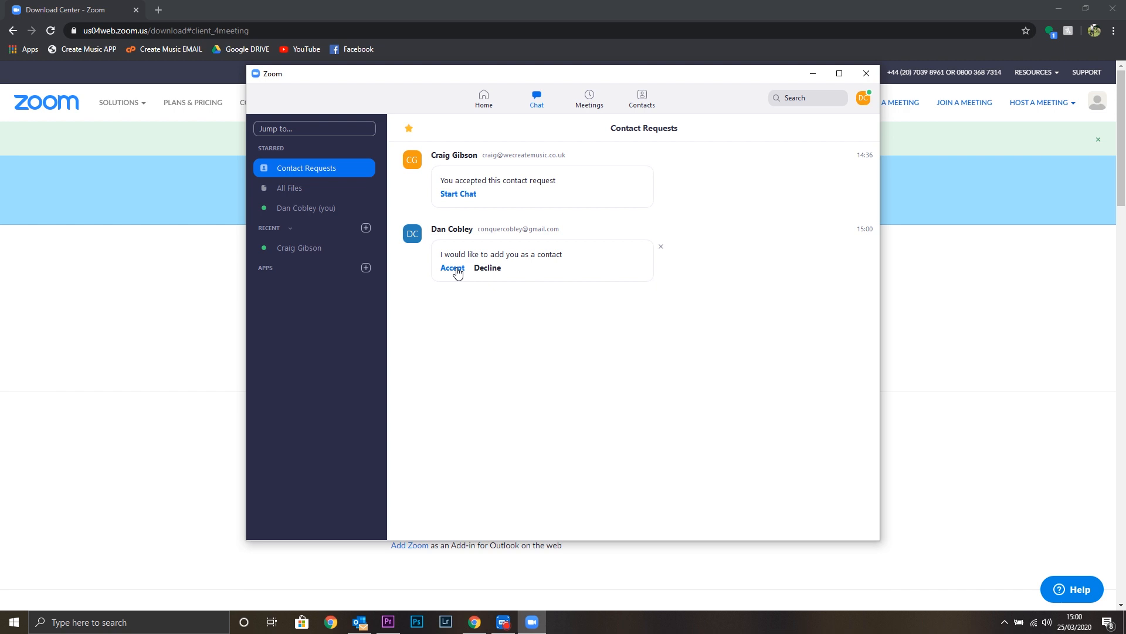
{"action": "left_click", "coordinate": [452, 267]}
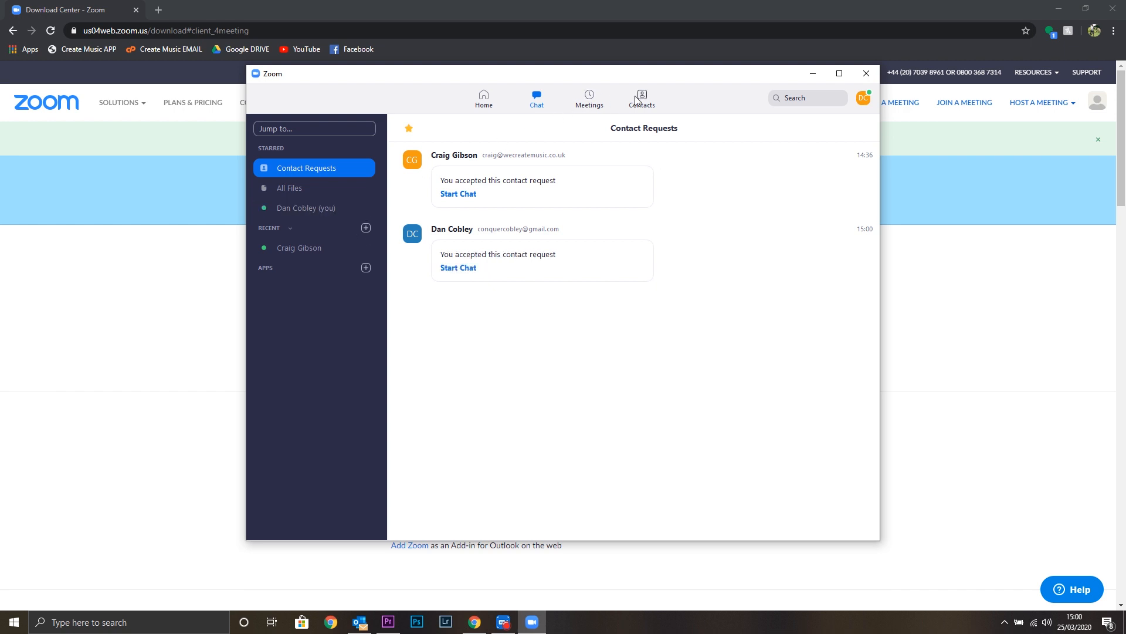
{"action": "left_click", "coordinate": [640, 98]}
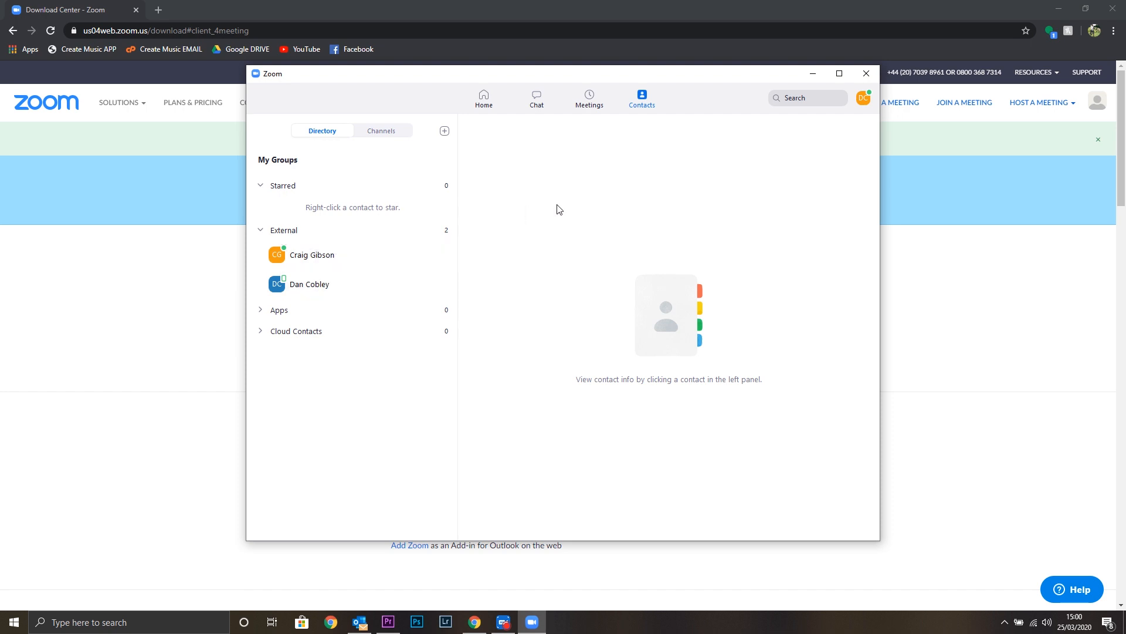
{"action": "left_click", "coordinate": [484, 98]}
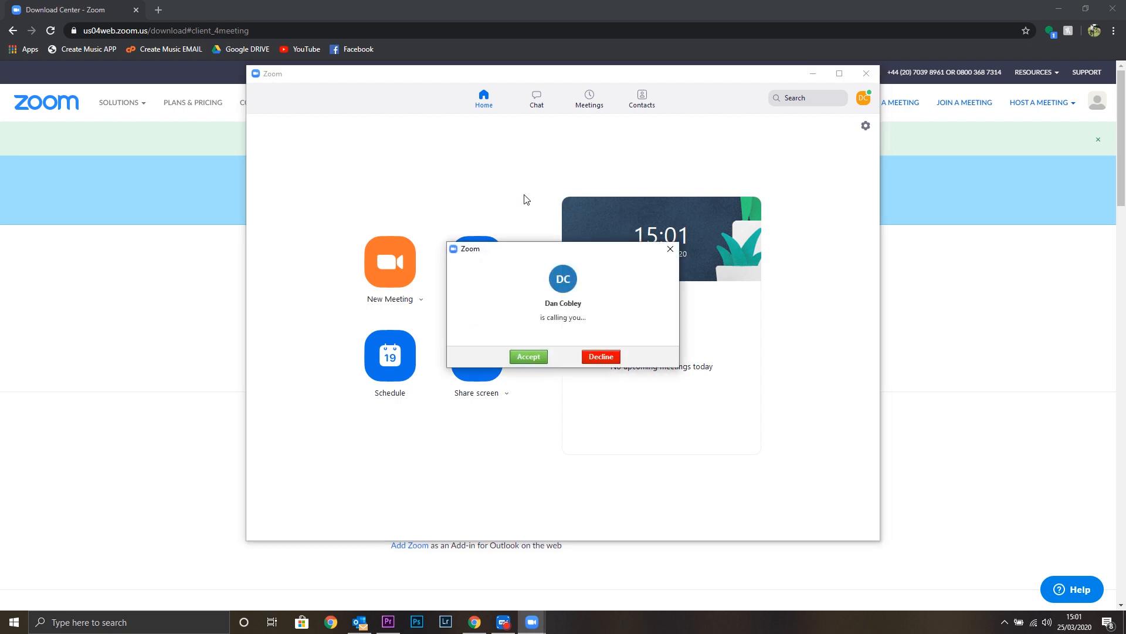
{"action": "mouse_move", "coordinate": [594, 318]}
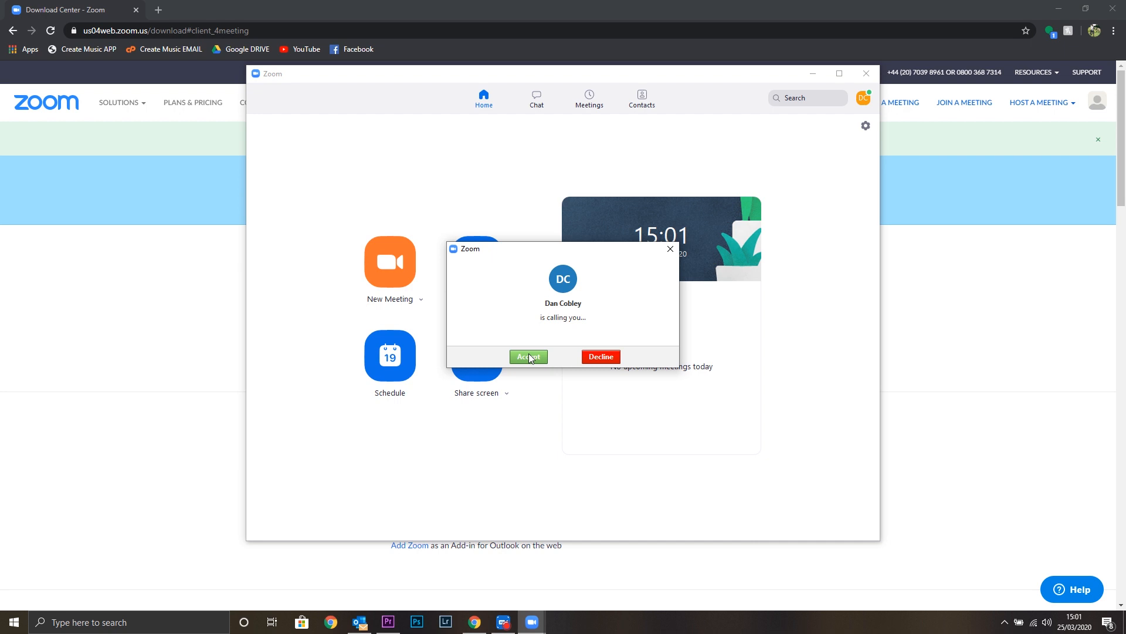
{"action": "left_click", "coordinate": [528, 357]}
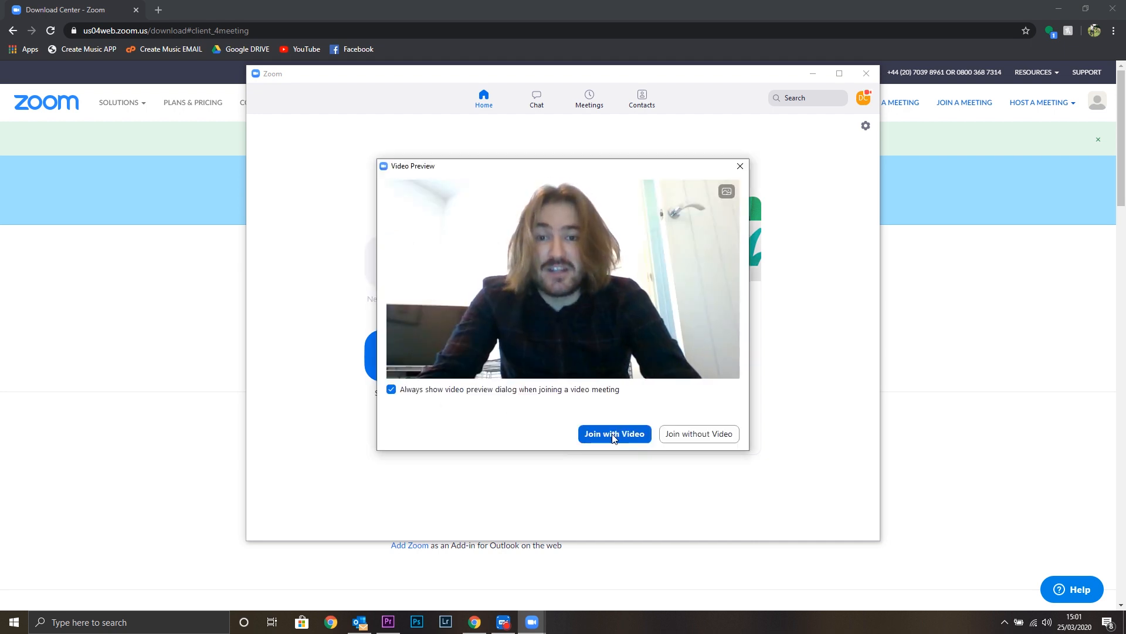
{"action": "left_click", "coordinate": [614, 434]}
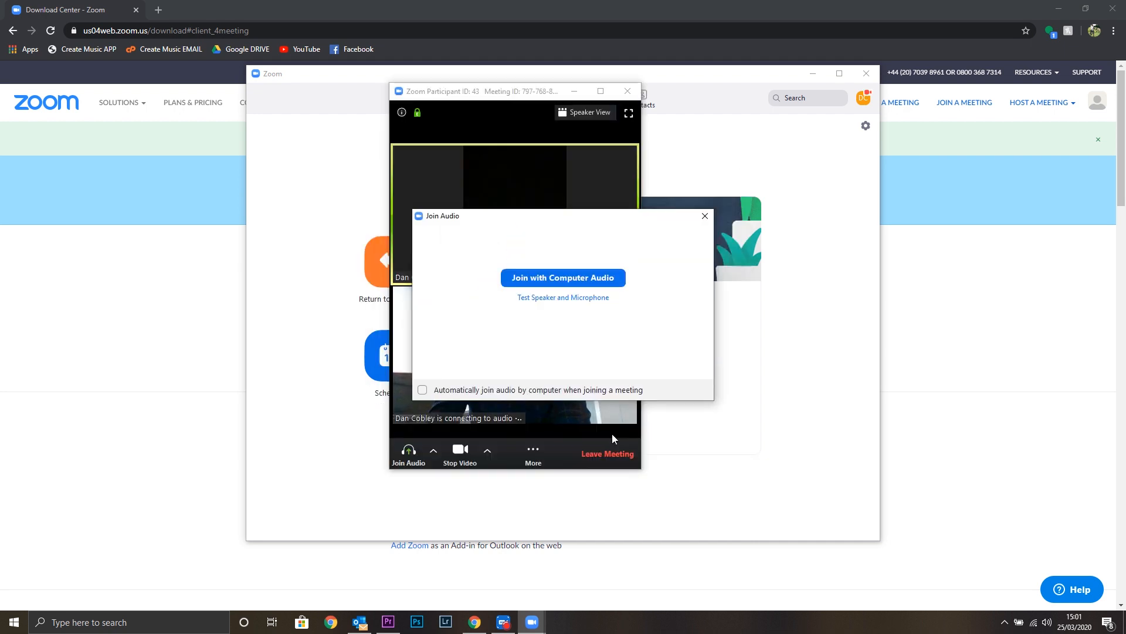
{"action": "mouse_move", "coordinate": [563, 278]}
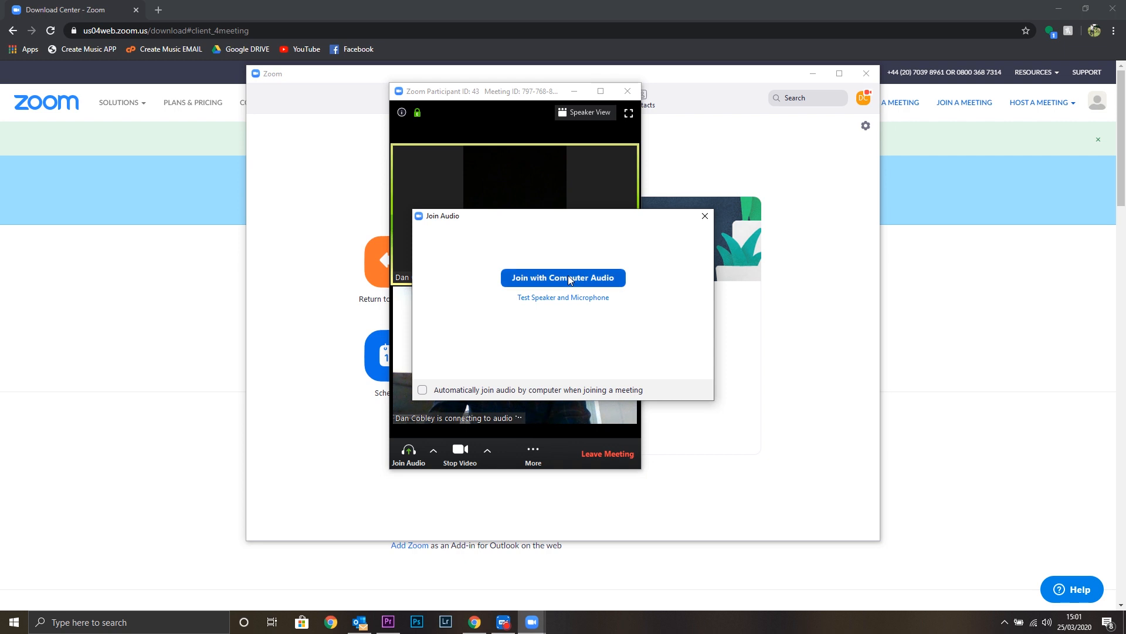
{"action": "left_click", "coordinate": [563, 278]}
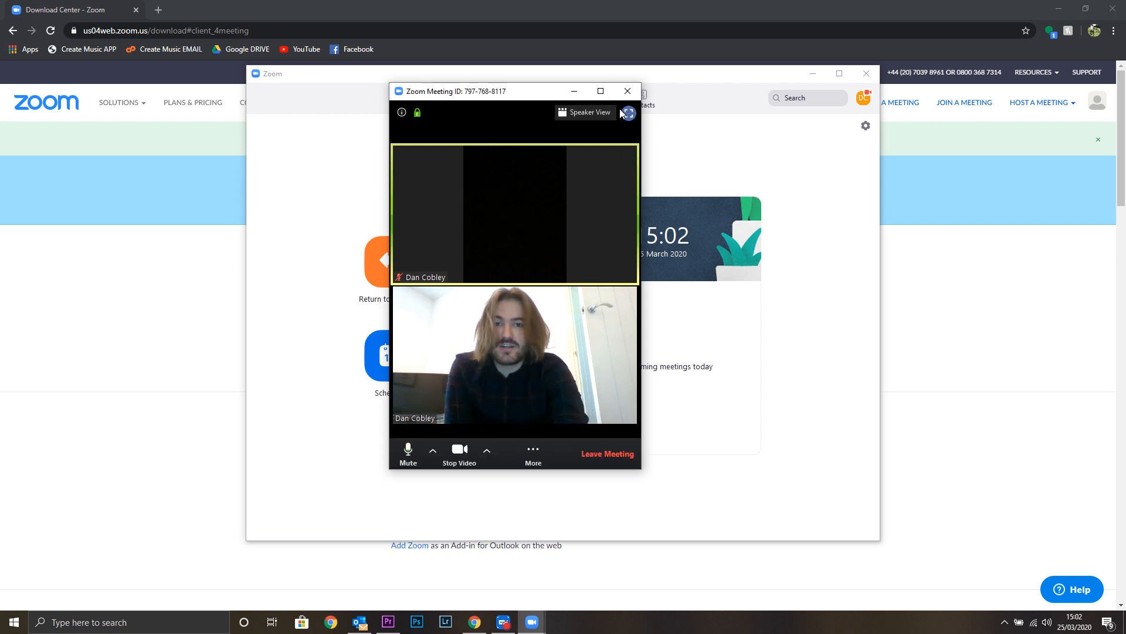
{"action": "left_click", "coordinate": [625, 112]}
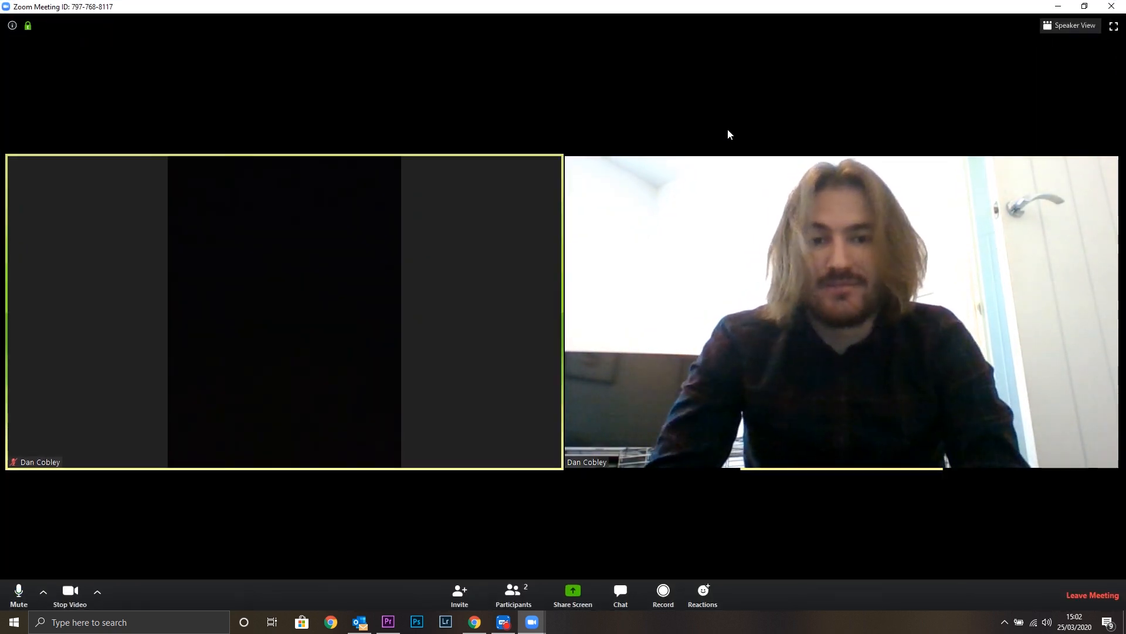
{"action": "mouse_move", "coordinate": [1070, 24]}
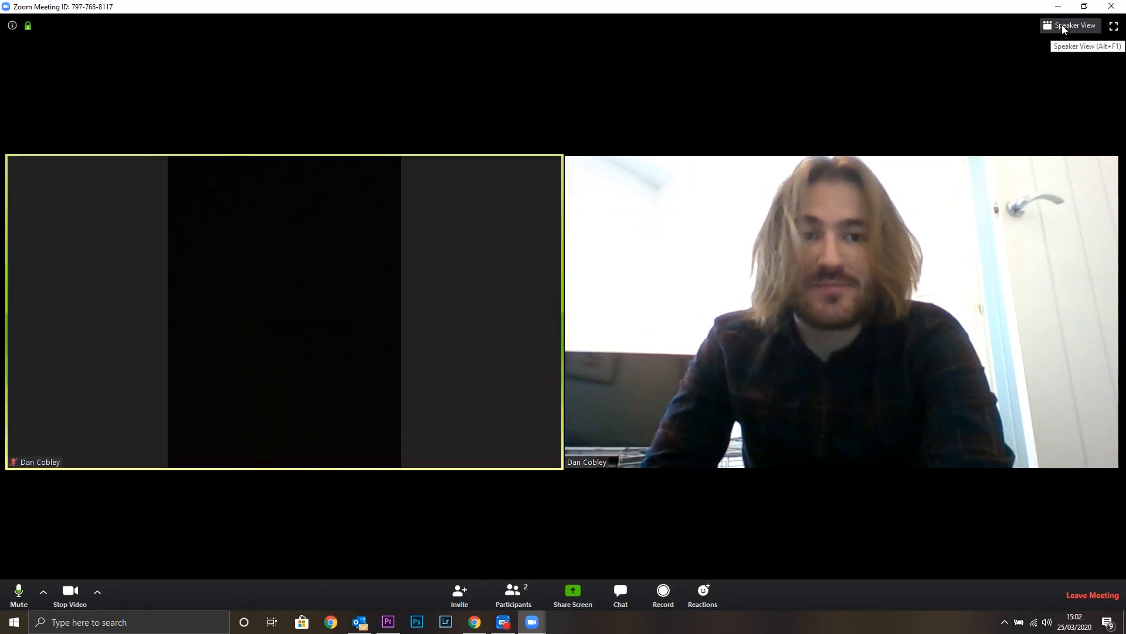
{"action": "mouse_move", "coordinate": [875, 104]}
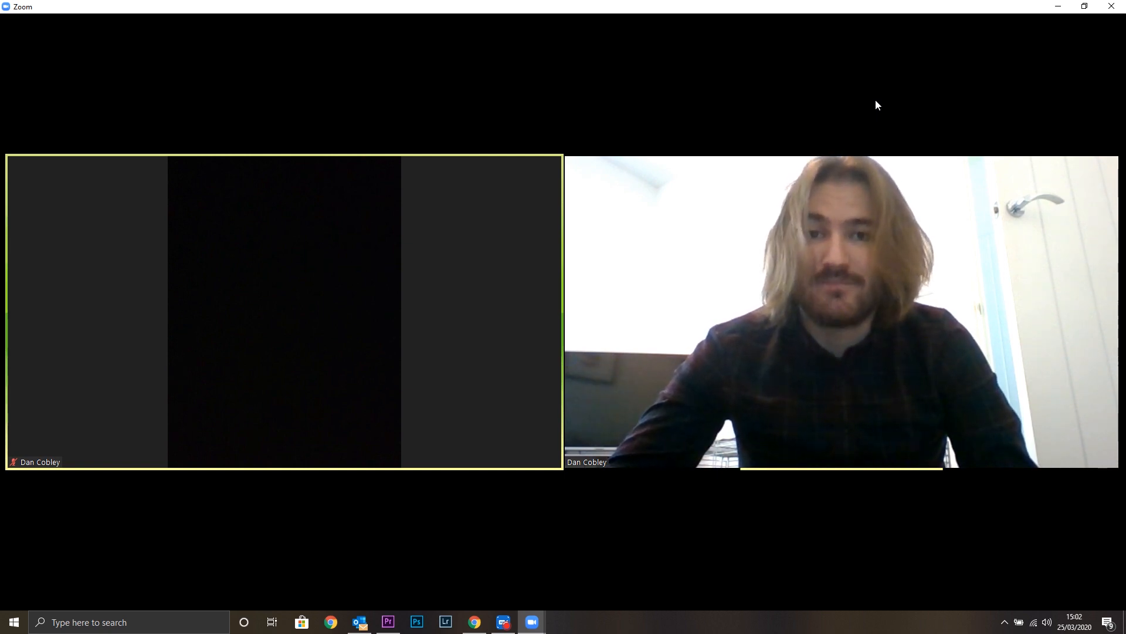
{"action": "mouse_move", "coordinate": [686, 138]}
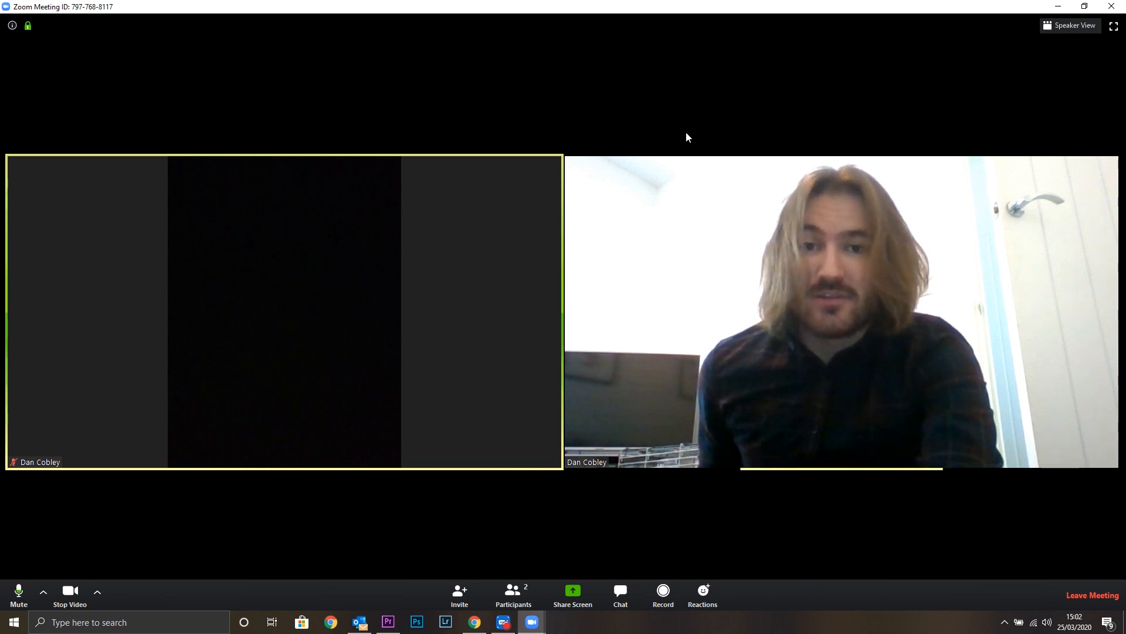
{"action": "mouse_move", "coordinate": [18, 591]}
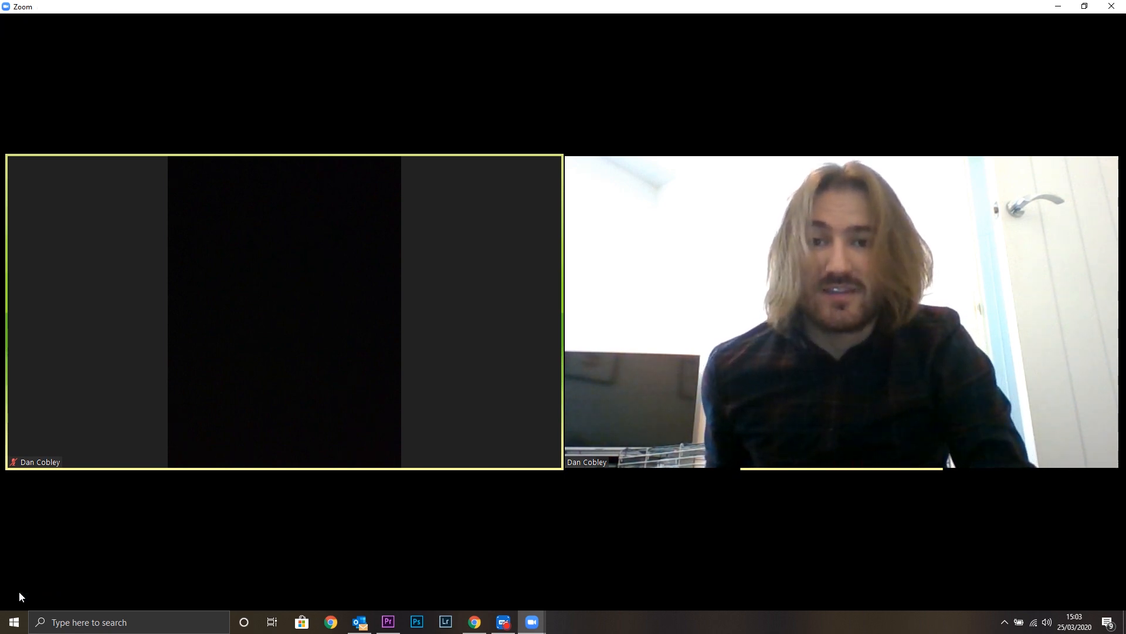
{"action": "mouse_move", "coordinate": [512, 595]}
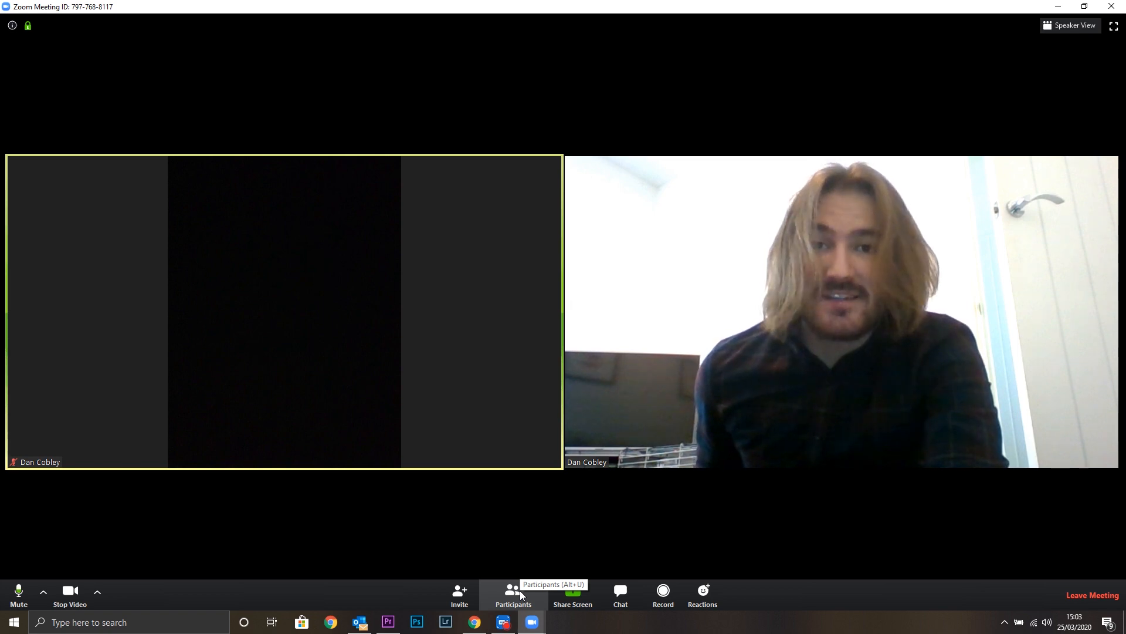
Step: Show the Participants panel listing Dan Cobley (Me) and Dan Cobley (Host)
{"action": "left_click", "coordinate": [512, 595]}
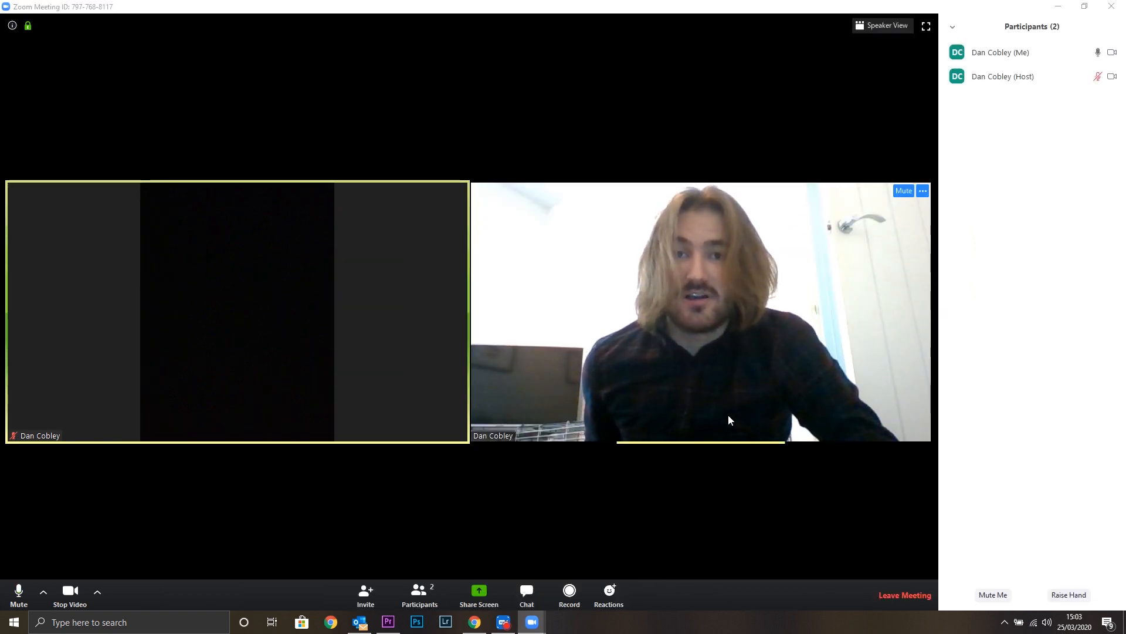
{"action": "mouse_move", "coordinate": [623, 529]}
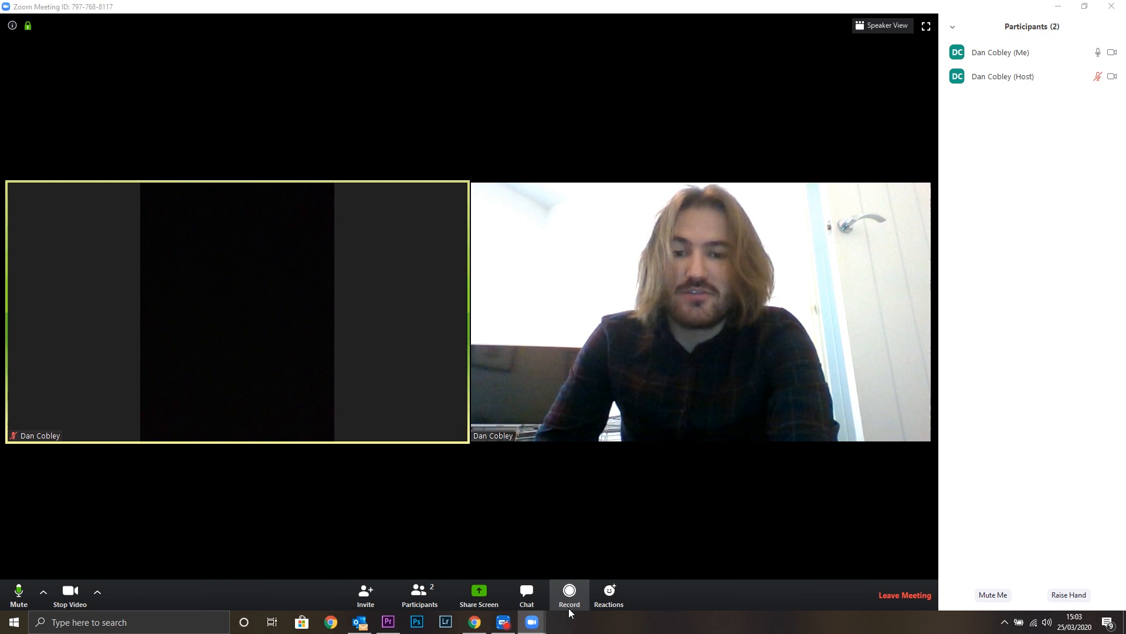
{"action": "mouse_move", "coordinate": [569, 595]}
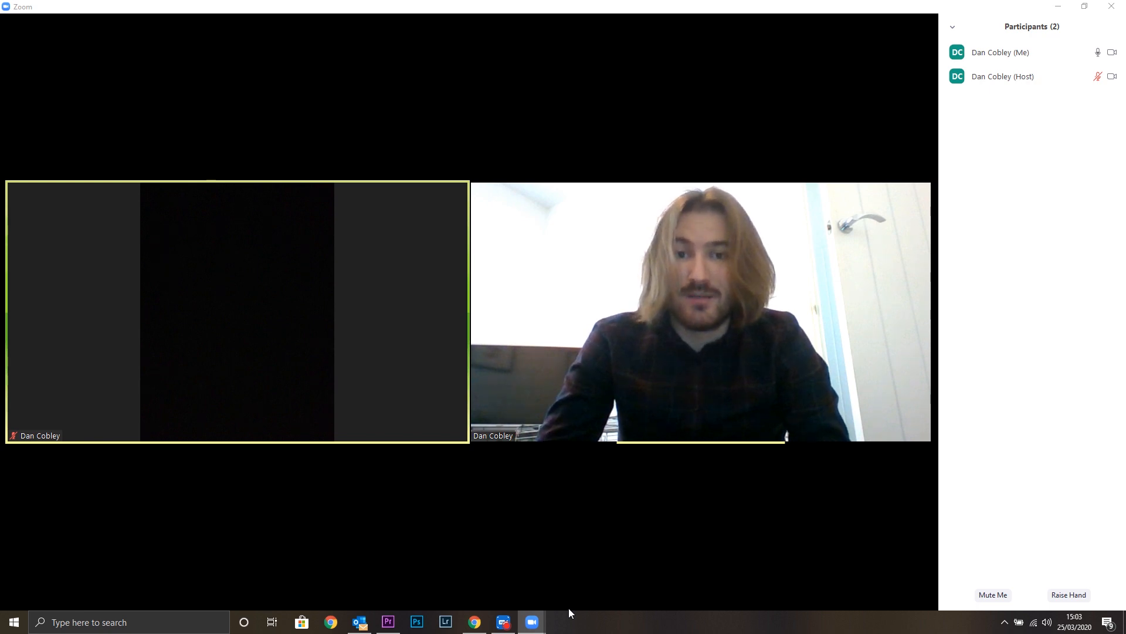
{"action": "mouse_move", "coordinate": [897, 593]}
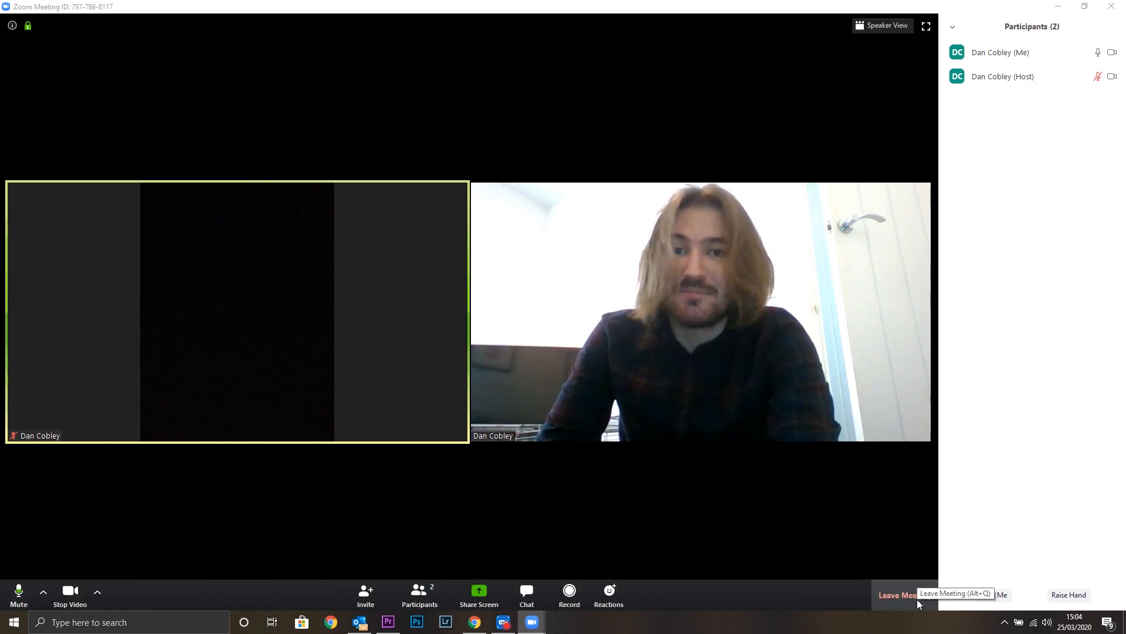
Step: Leave the meeting and confirm, returning to the Zoom Home screen
{"action": "left_click", "coordinate": [896, 595]}
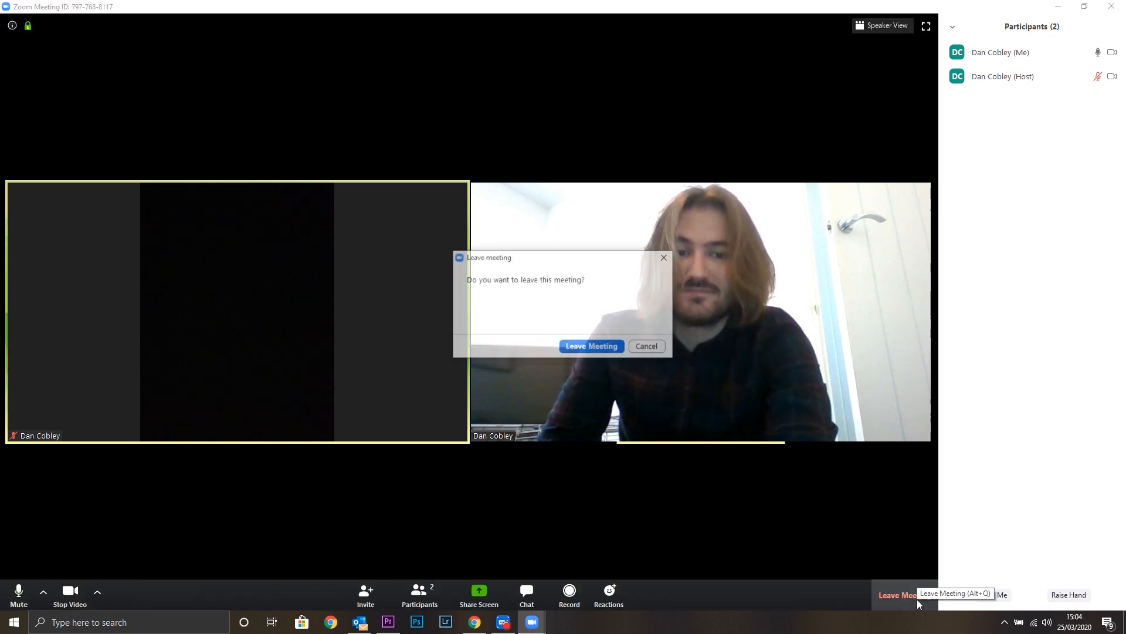
{"action": "left_click", "coordinate": [590, 345]}
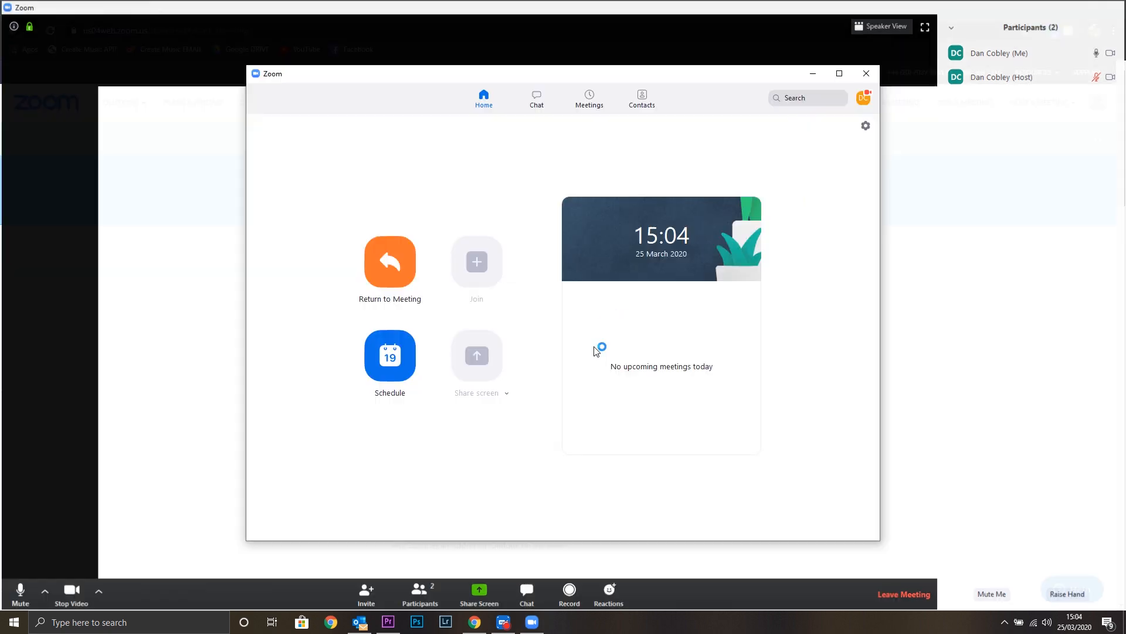
{"action": "left_click", "coordinate": [904, 593]}
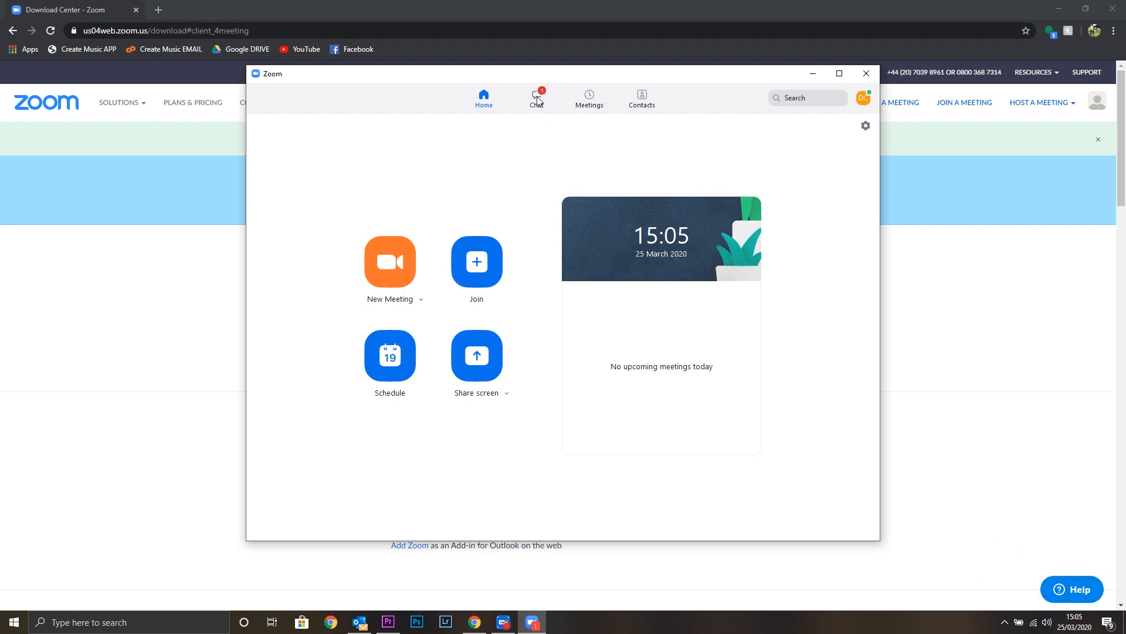
{"action": "left_click", "coordinate": [536, 97]}
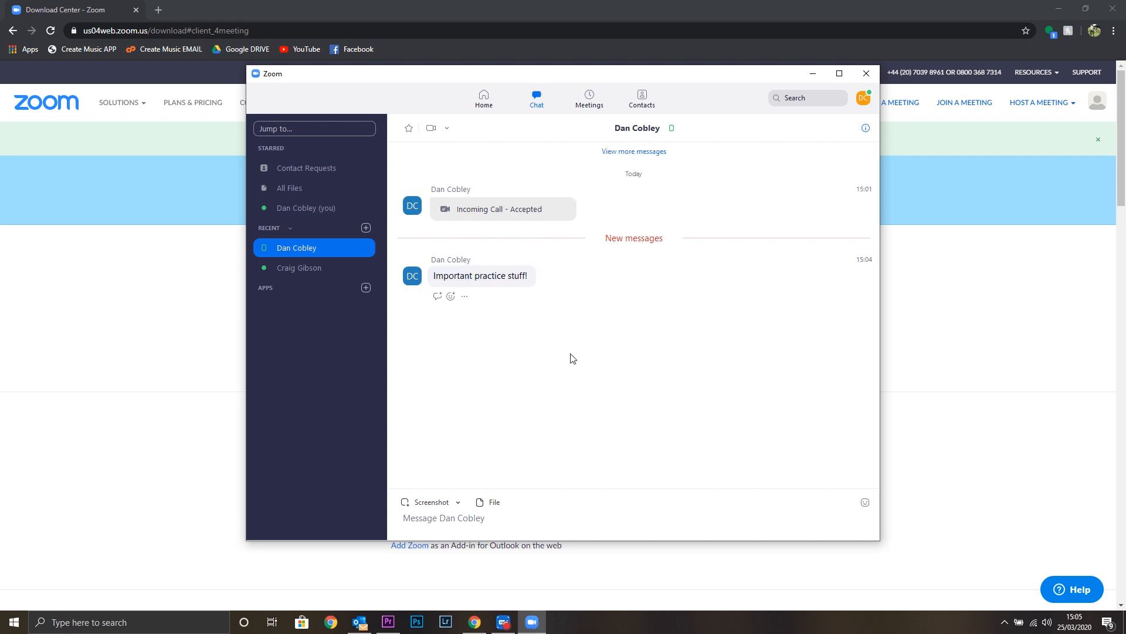
{"action": "left_click", "coordinate": [572, 272]}
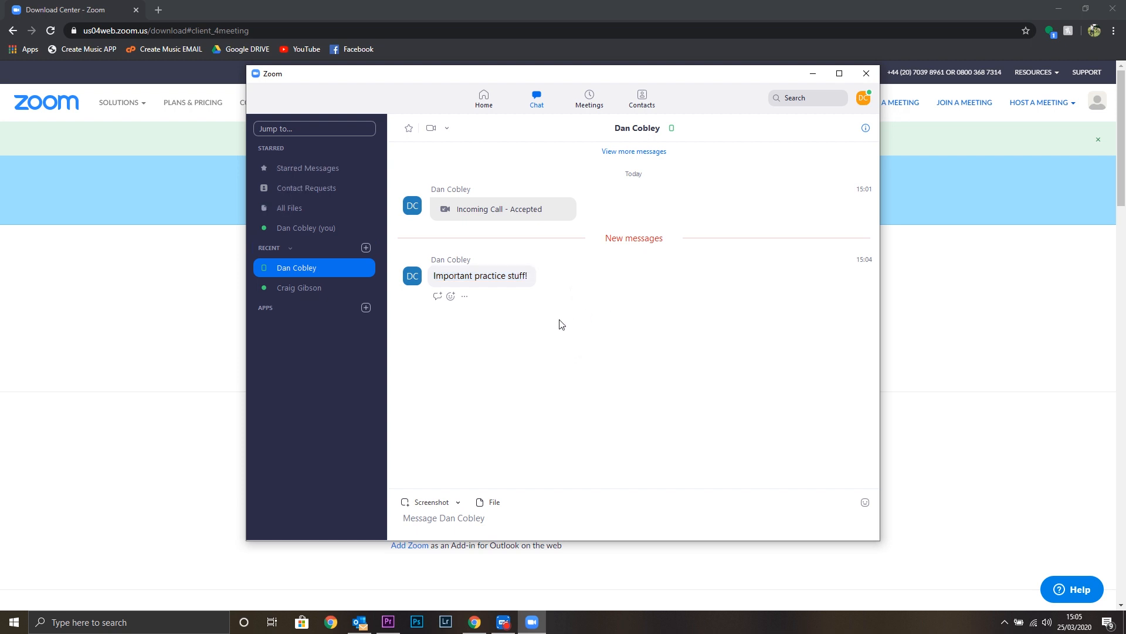
{"action": "left_click", "coordinate": [307, 168]}
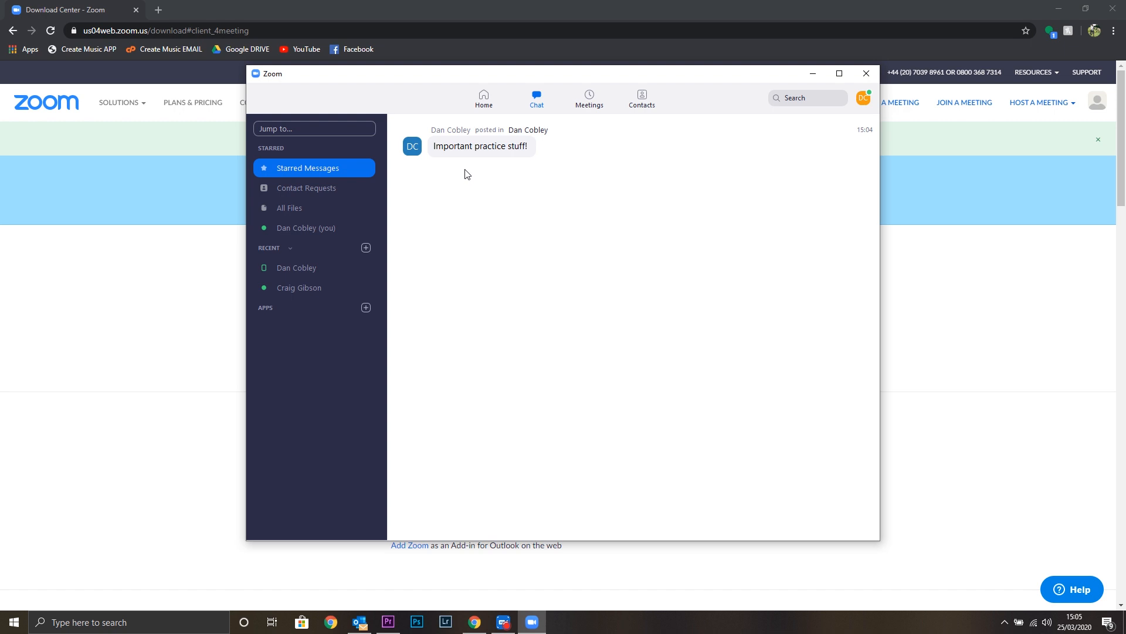
{"action": "left_click", "coordinate": [484, 98]}
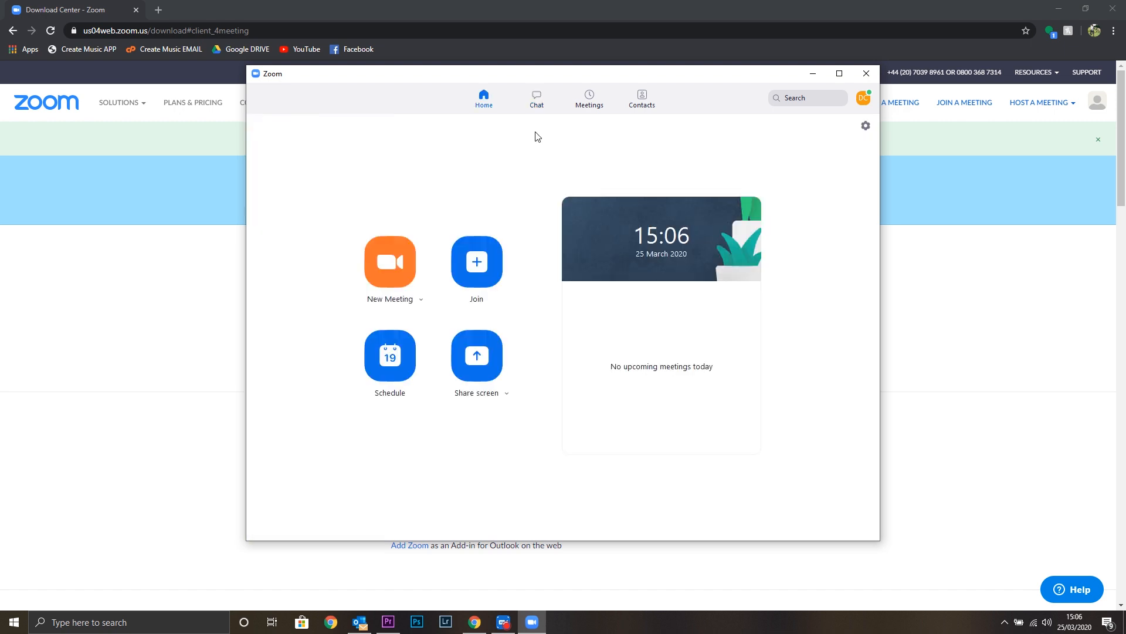
{"action": "mouse_move", "coordinate": [536, 95]}
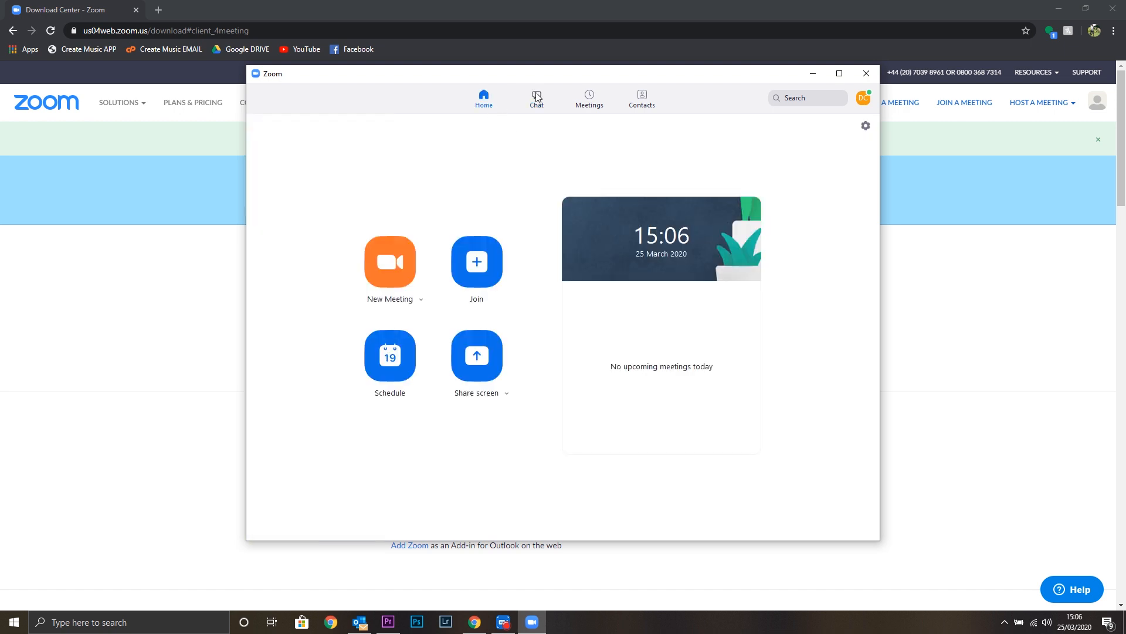
Step: Recheck Starred Messages in Chat and return to the Home screen
{"action": "left_click", "coordinate": [537, 97]}
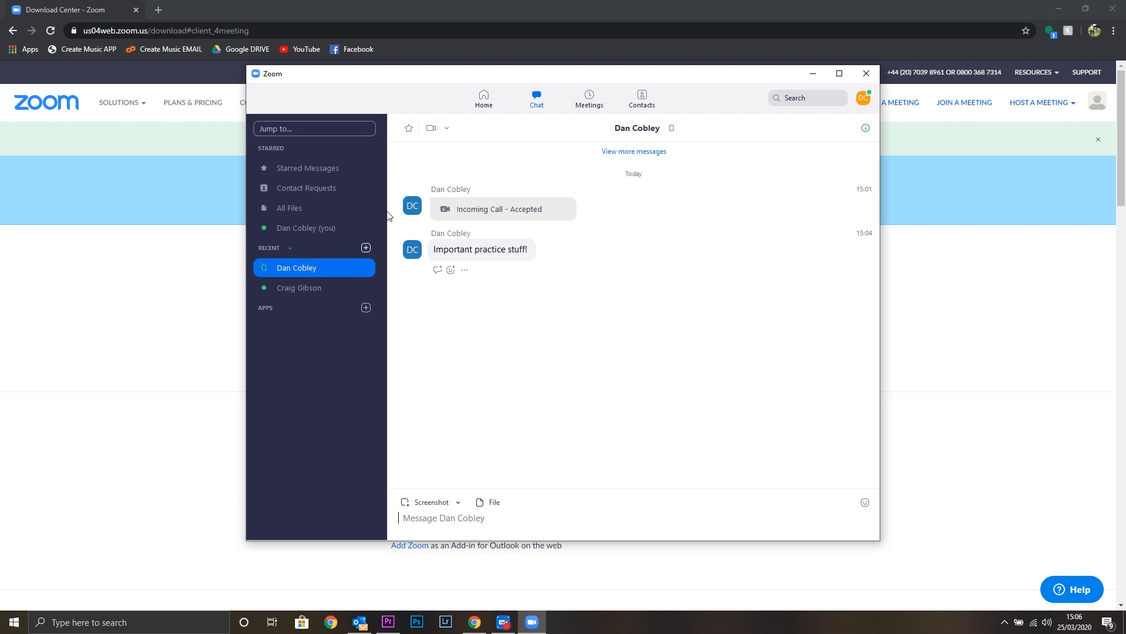
{"action": "left_click", "coordinate": [307, 168]}
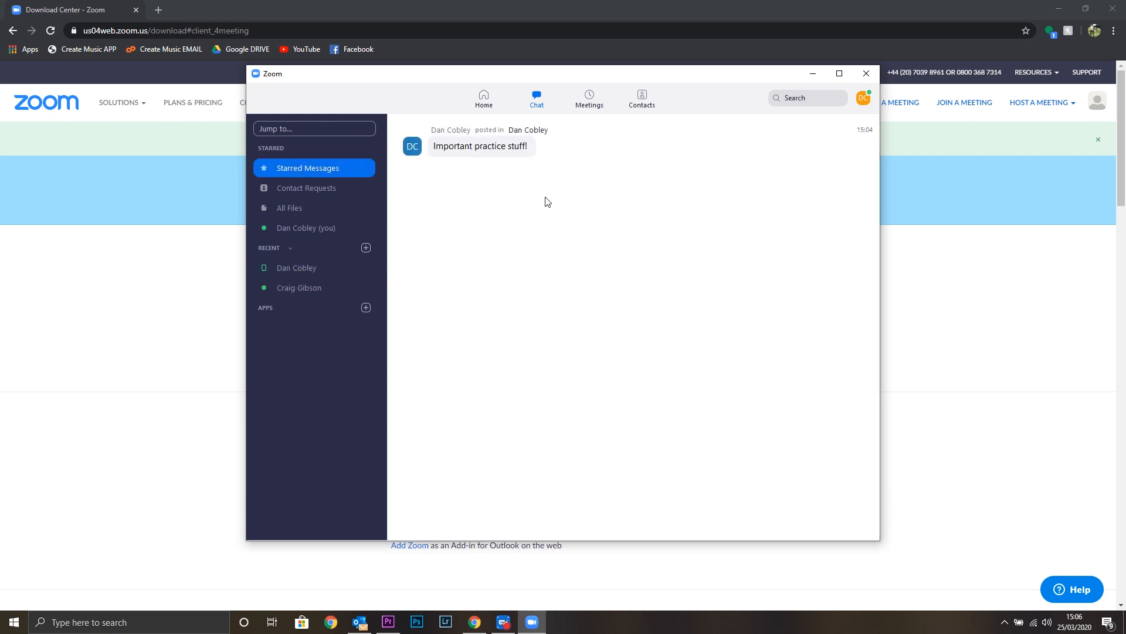
{"action": "left_click", "coordinate": [483, 99]}
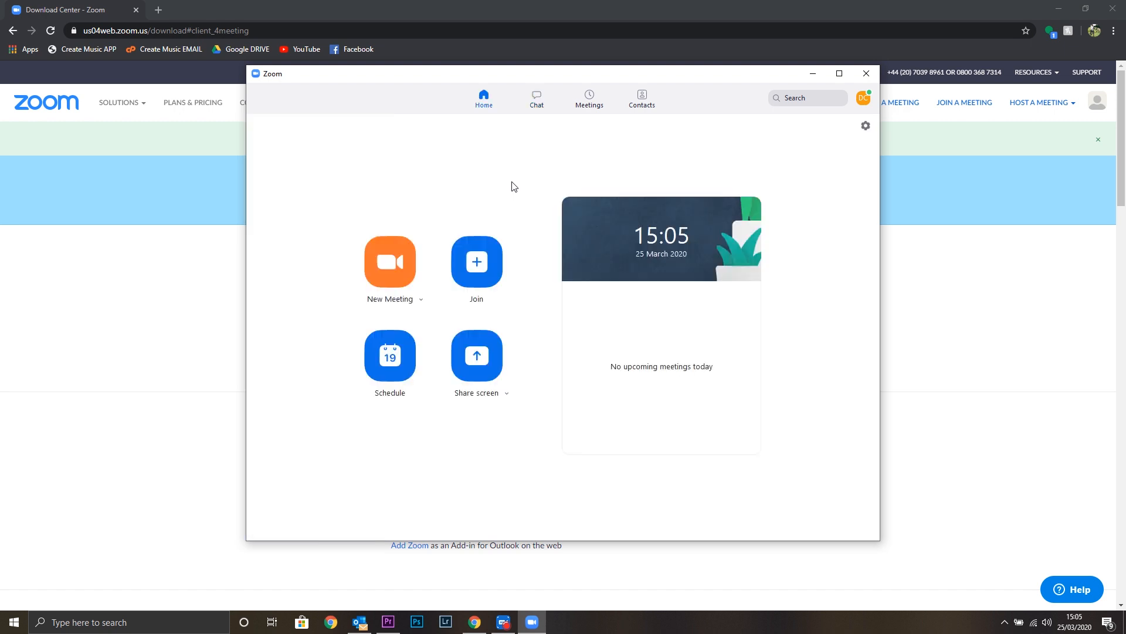
{"action": "mouse_move", "coordinate": [476, 261]}
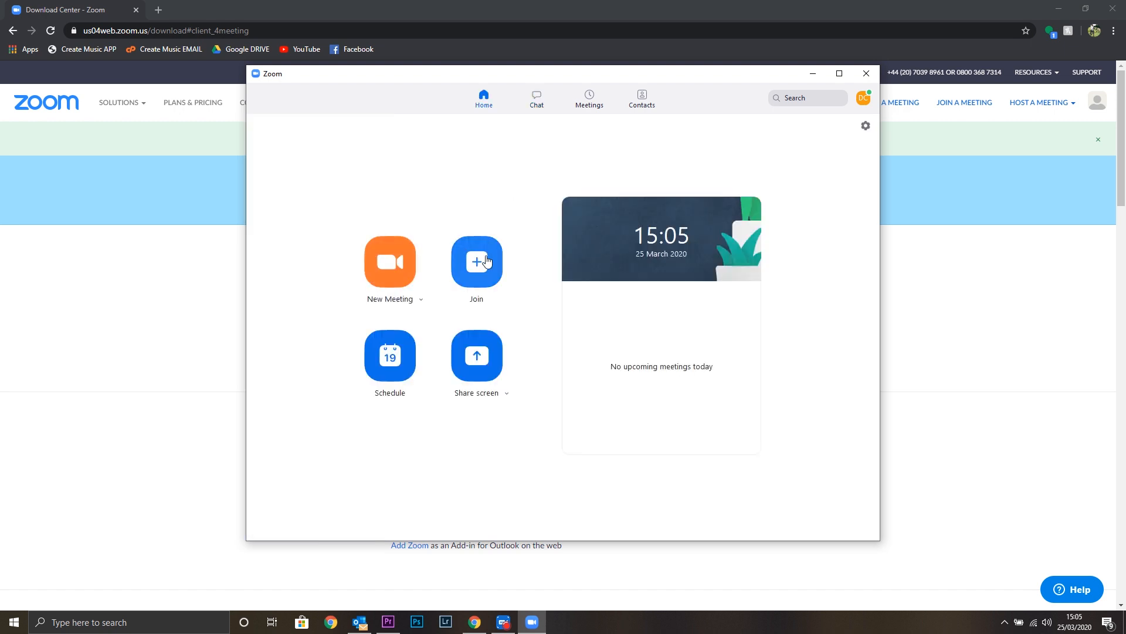
{"action": "mouse_move", "coordinate": [519, 268]}
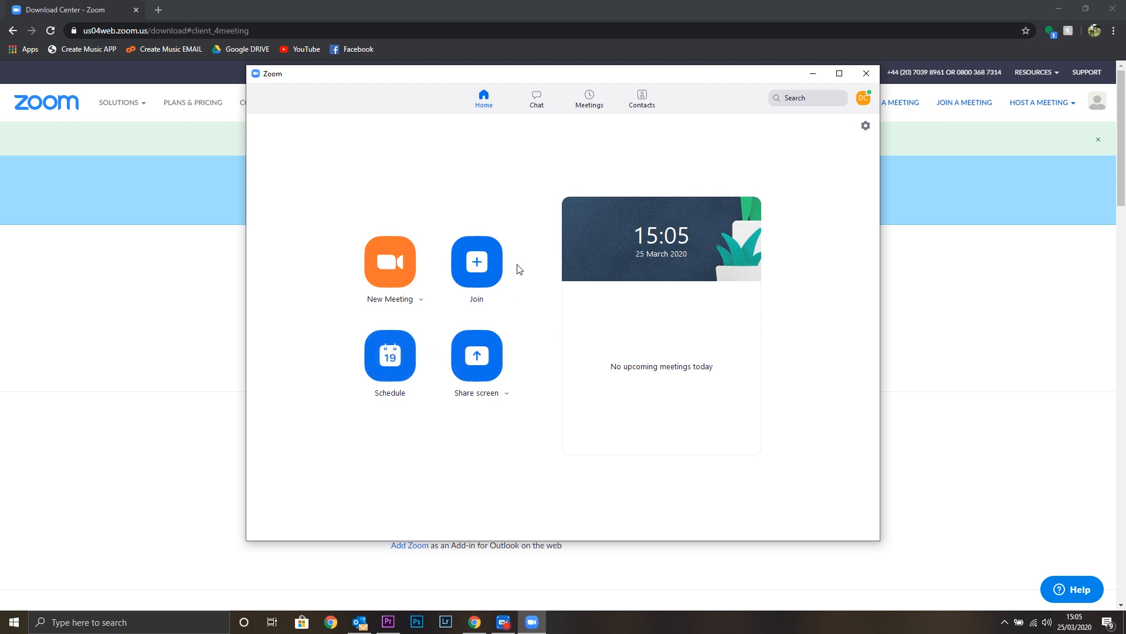
{"action": "mouse_move", "coordinate": [539, 101]}
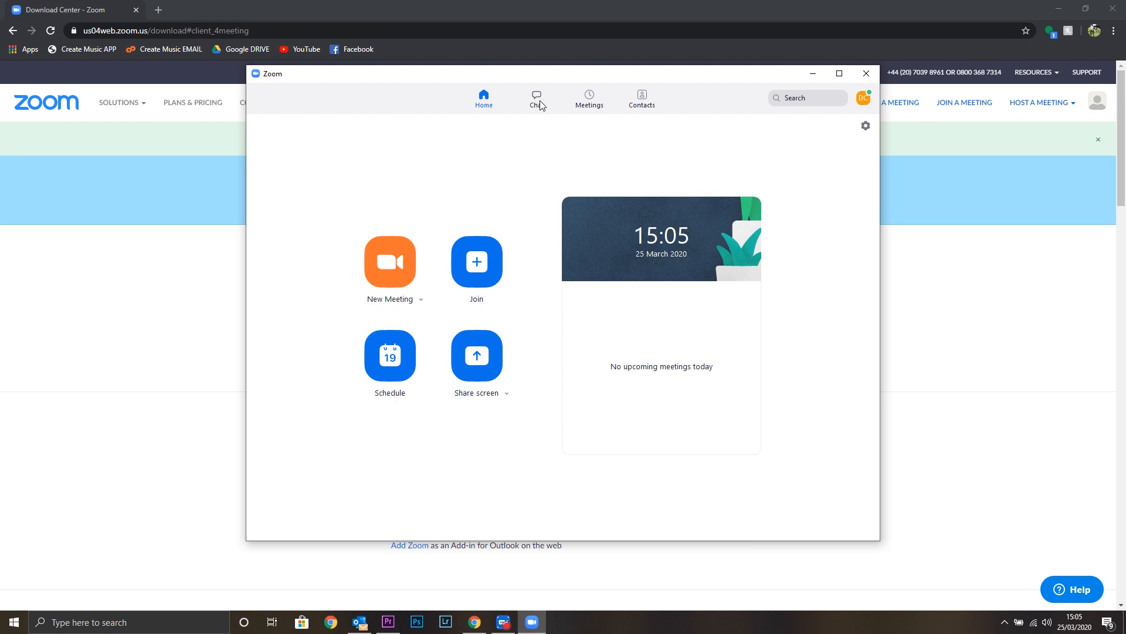
{"action": "left_click", "coordinate": [536, 97]}
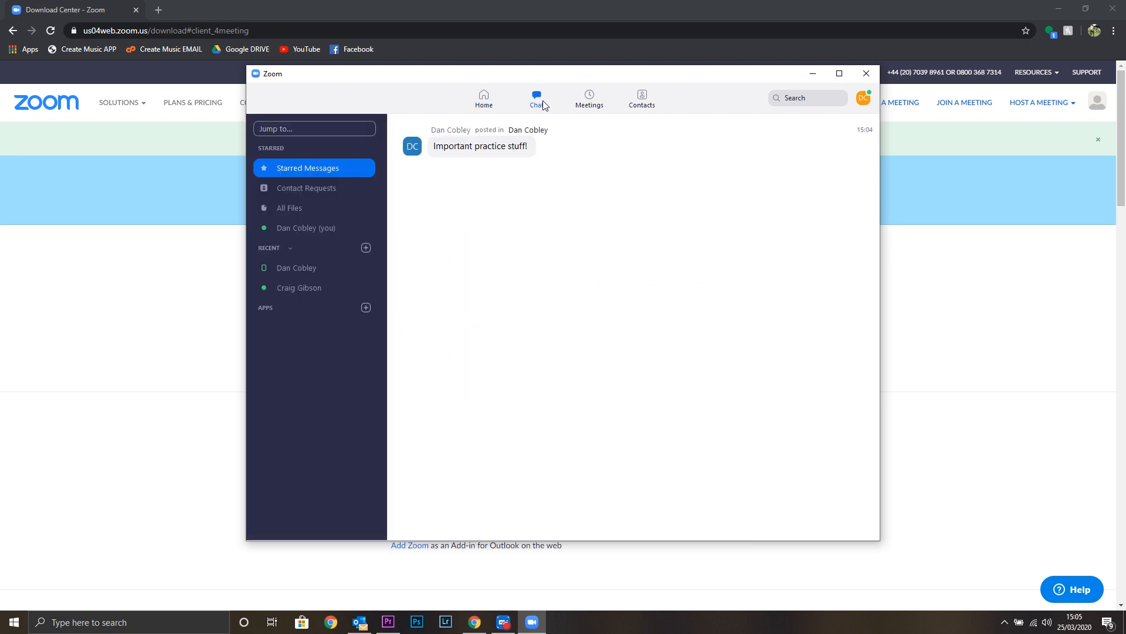
{"action": "left_click", "coordinate": [640, 98]}
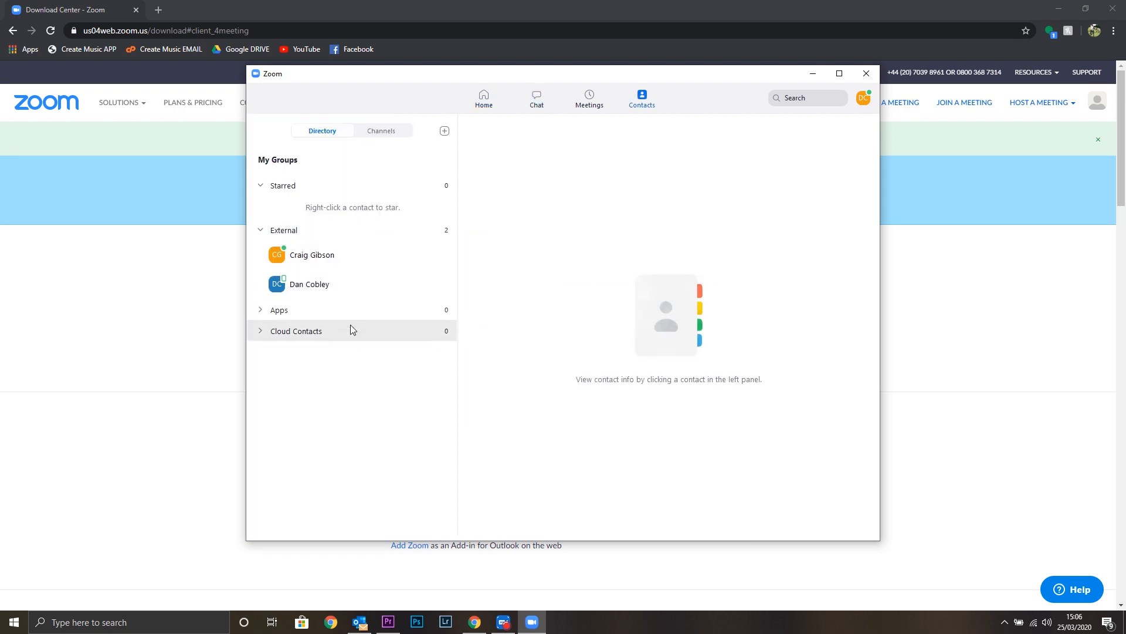
{"action": "mouse_move", "coordinate": [568, 281]}
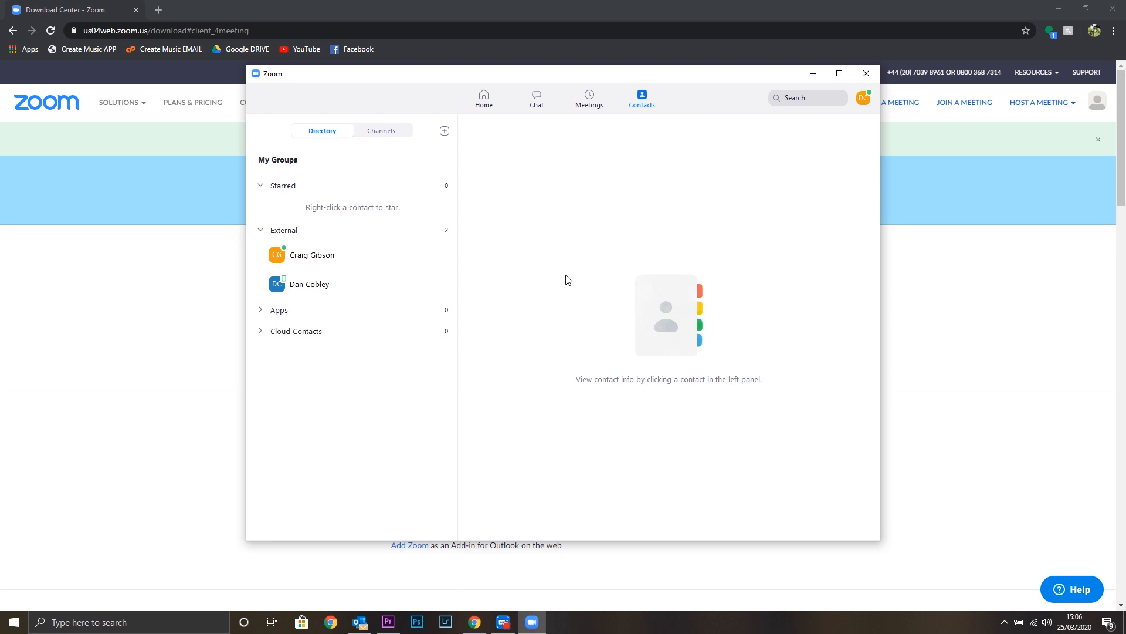
{"action": "mouse_move", "coordinate": [552, 230]}
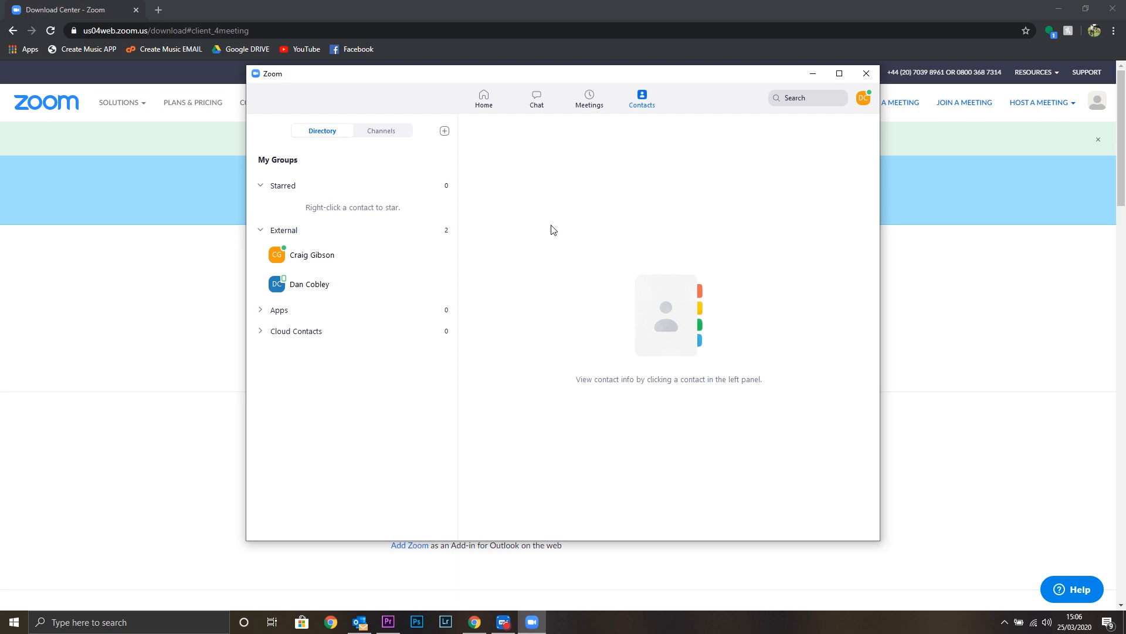